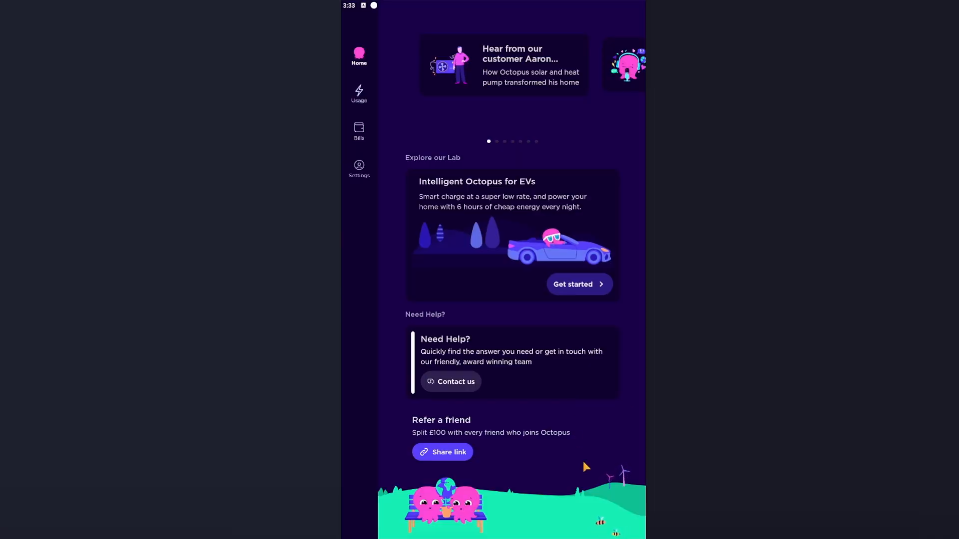
pyautogui.moveTo(576, 362)
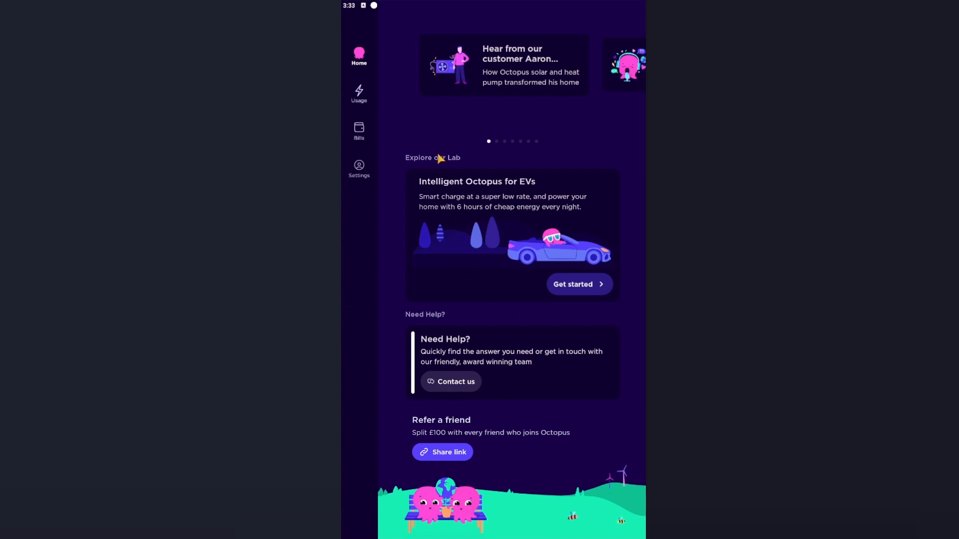
pyautogui.moveTo(451, 195)
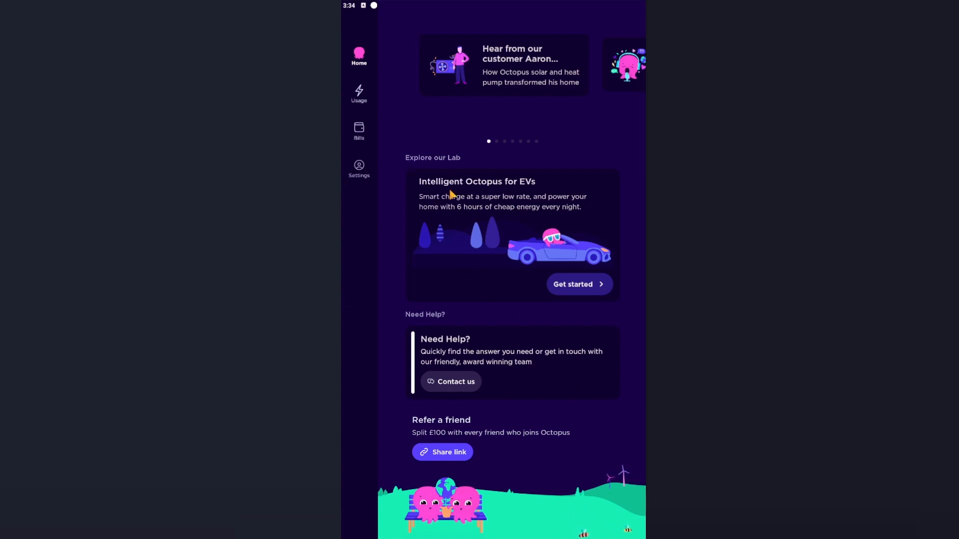
pyautogui.moveTo(506, 201)
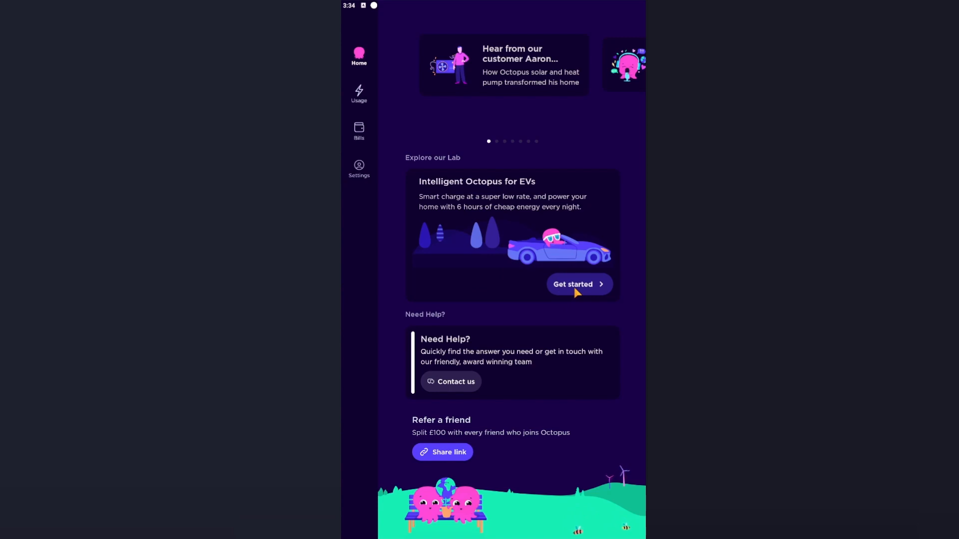
# Step: Begin Intelligent Octopus for EVs setup for a charger and continue past the smarter-charging intro
pyautogui.click(577, 284)
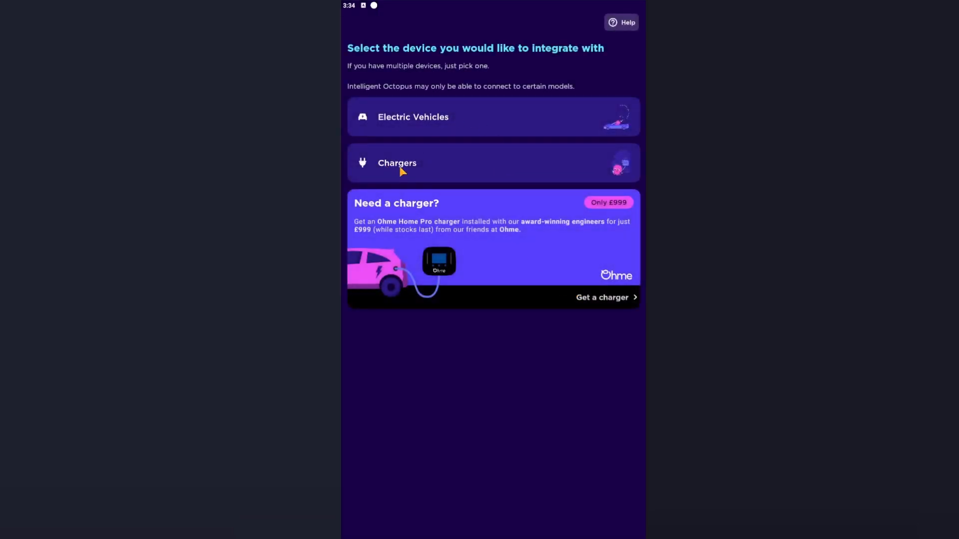
pyautogui.moveTo(407, 176)
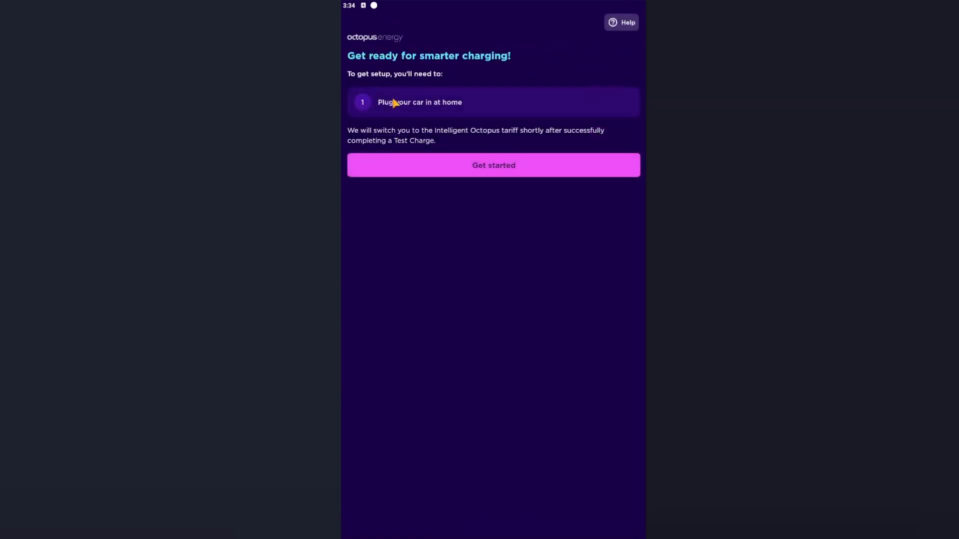
pyautogui.moveTo(454, 121)
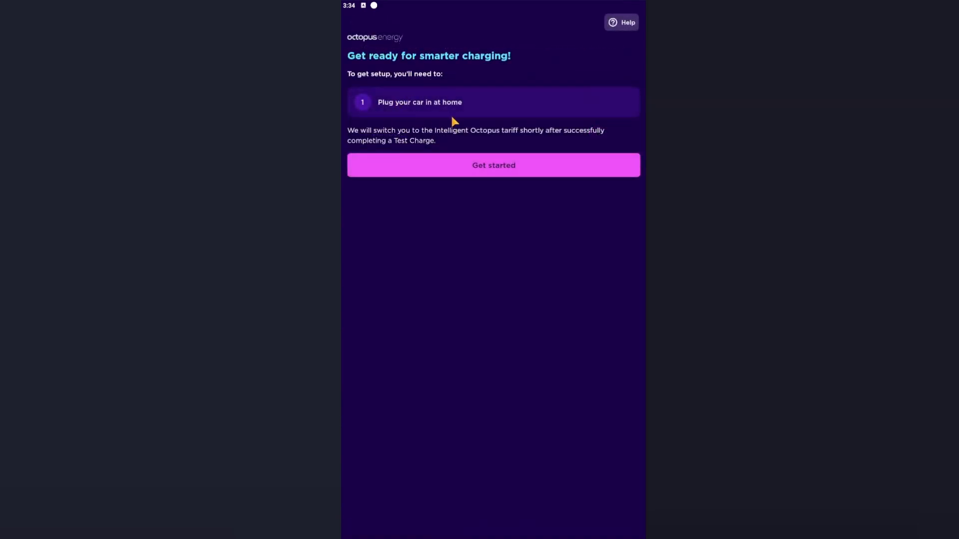
pyautogui.moveTo(449, 122)
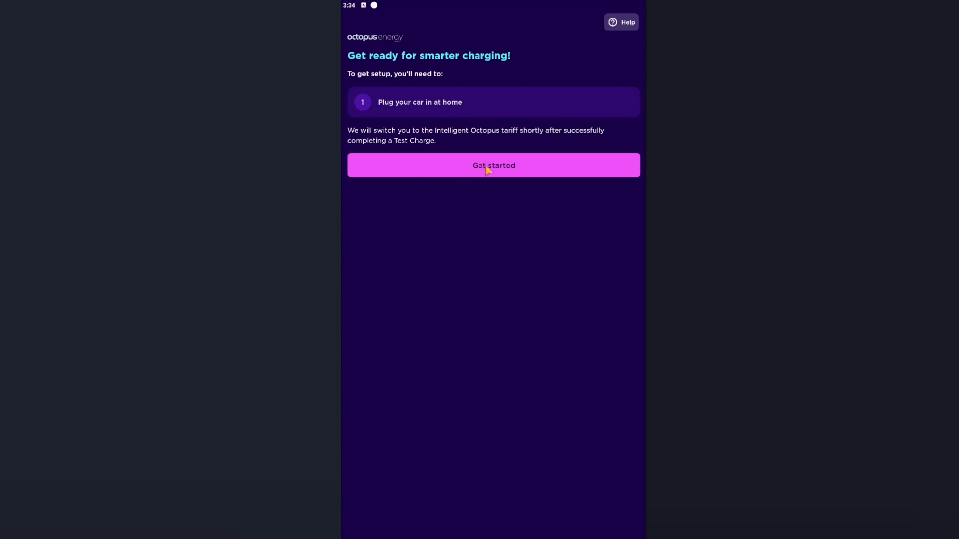
pyautogui.click(493, 165)
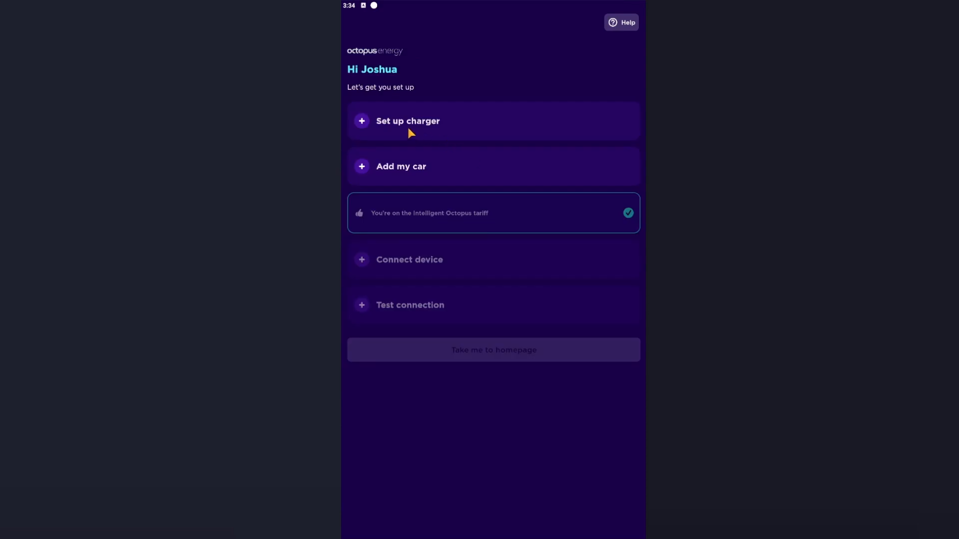
# Step: Add the Ohme home pro charger with a 7.4 kW power rating
pyautogui.click(407, 121)
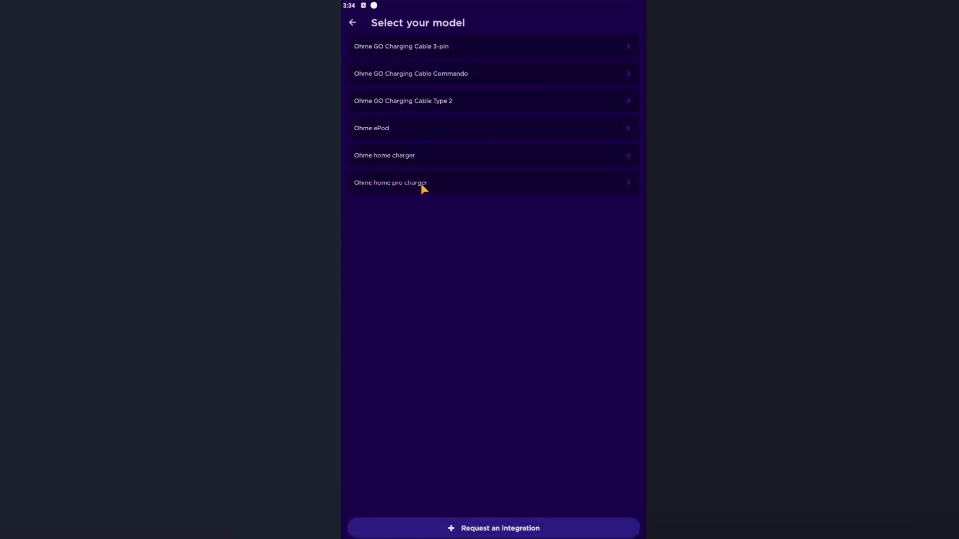
pyautogui.moveTo(392, 118)
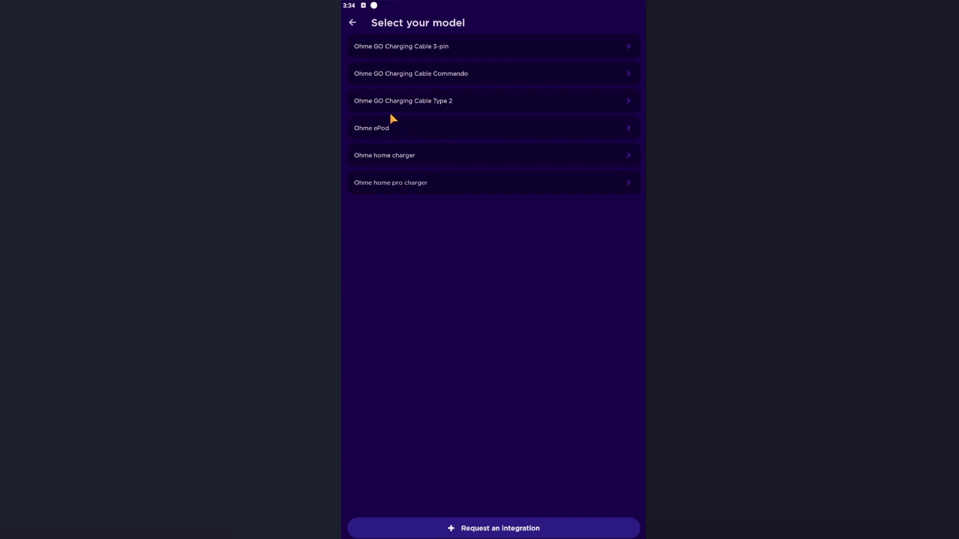
pyautogui.moveTo(452, 108)
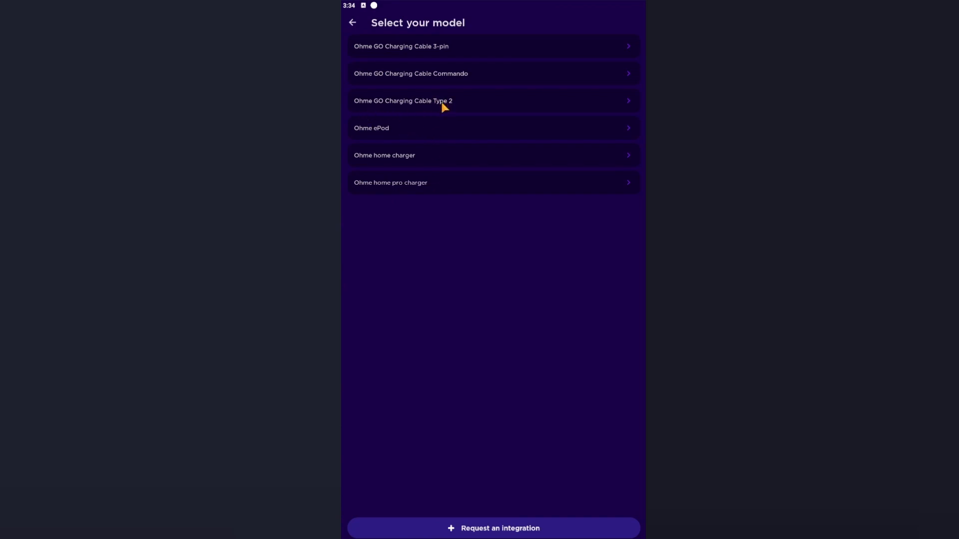
pyautogui.moveTo(443, 190)
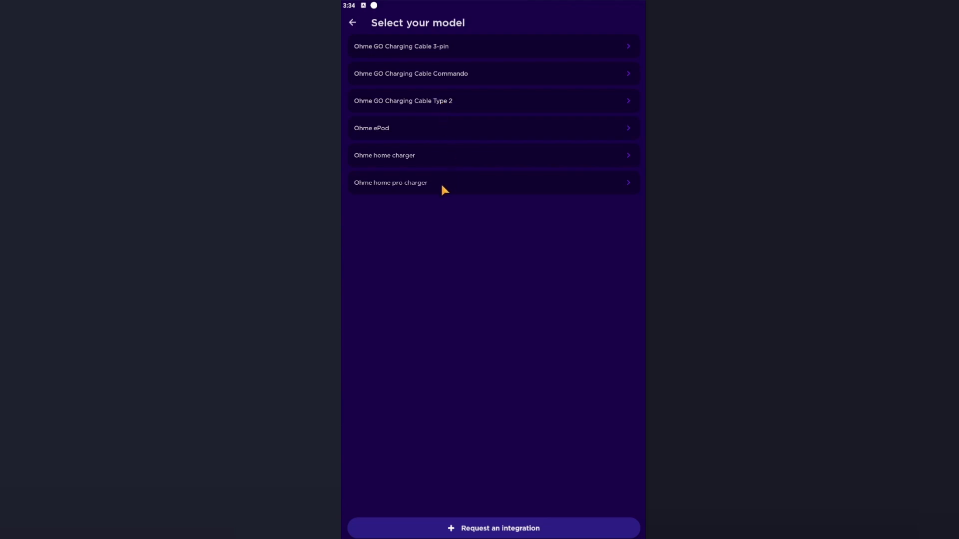
pyautogui.moveTo(420, 195)
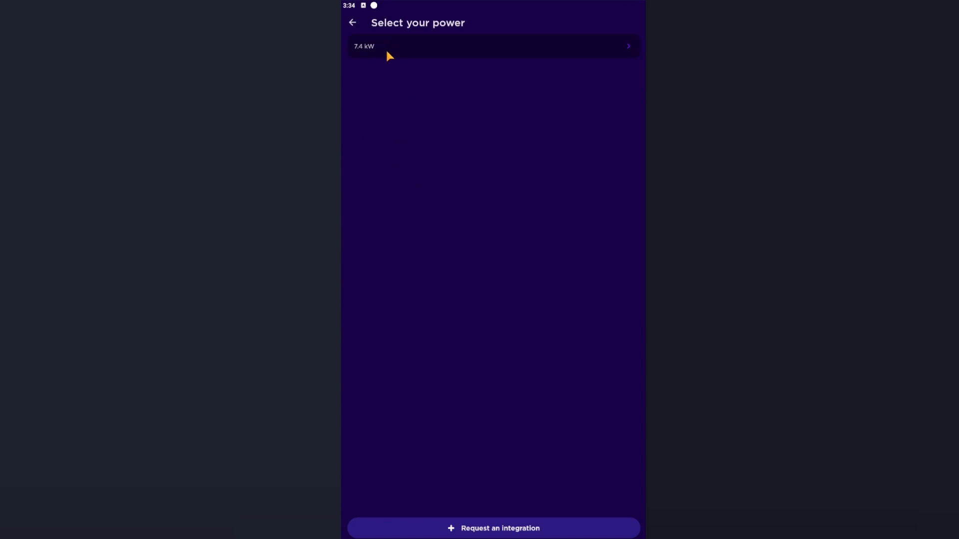
pyautogui.click(493, 46)
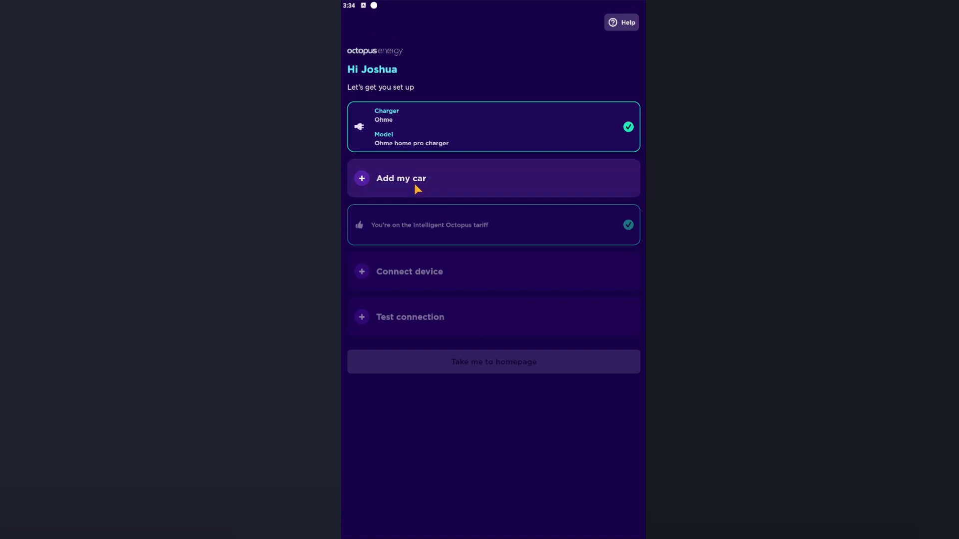
# Step: Add a Tesla Model Y found by searching 'tesla', then start connecting the device
pyautogui.click(401, 178)
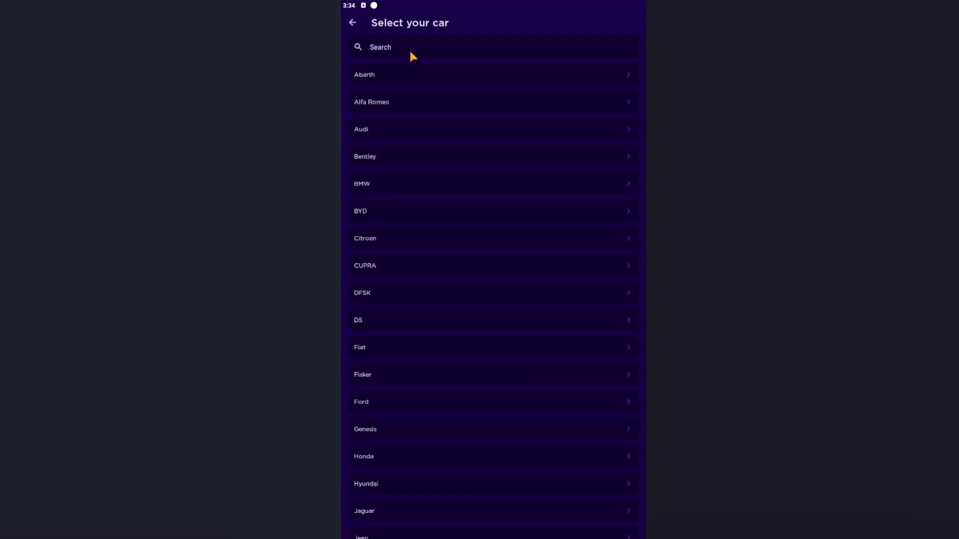
pyautogui.write('tesla')
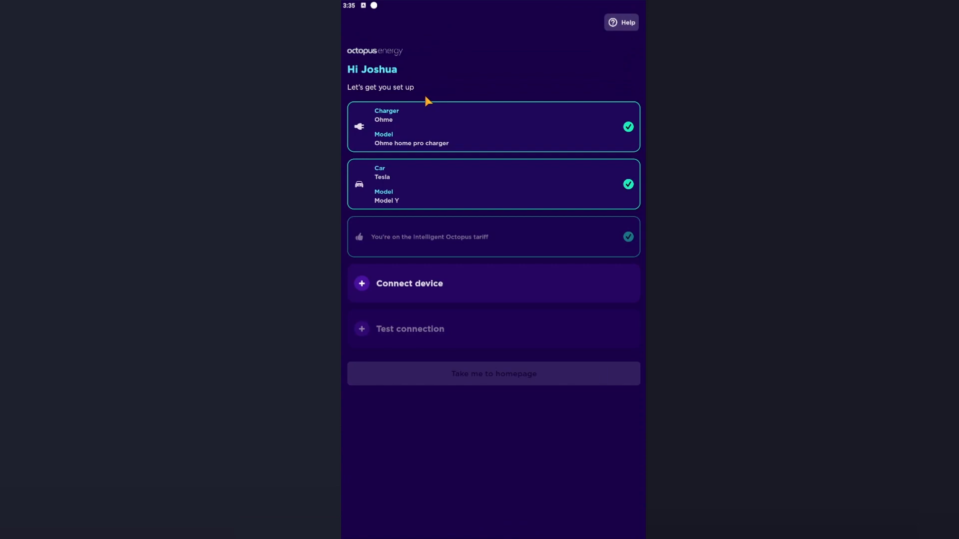
pyautogui.moveTo(397, 259)
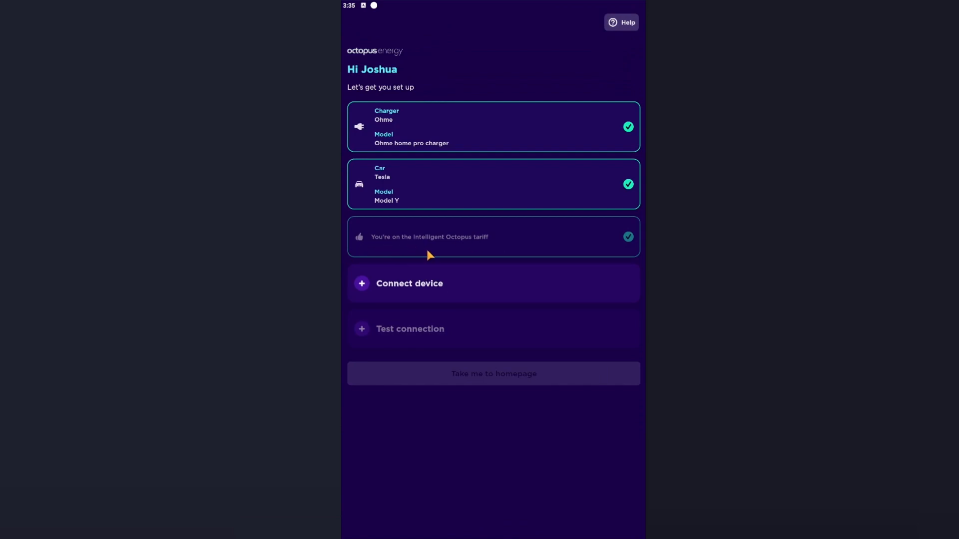
pyautogui.moveTo(436, 255)
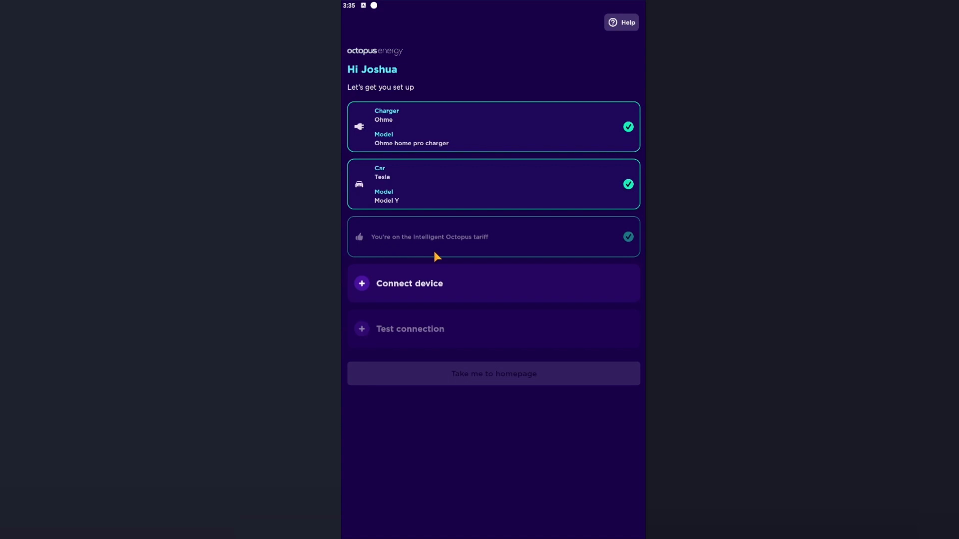
pyautogui.moveTo(456, 249)
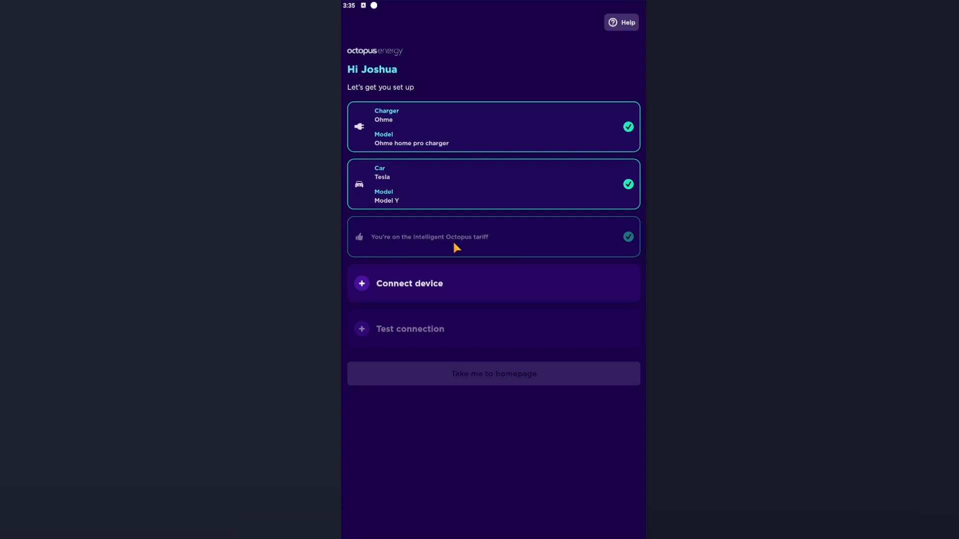
pyautogui.moveTo(439, 282)
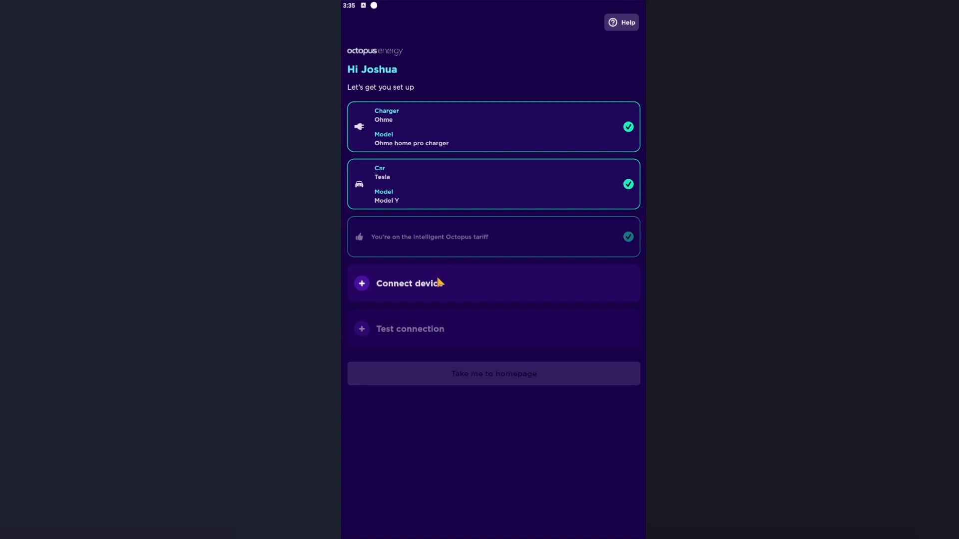
pyautogui.moveTo(470, 250)
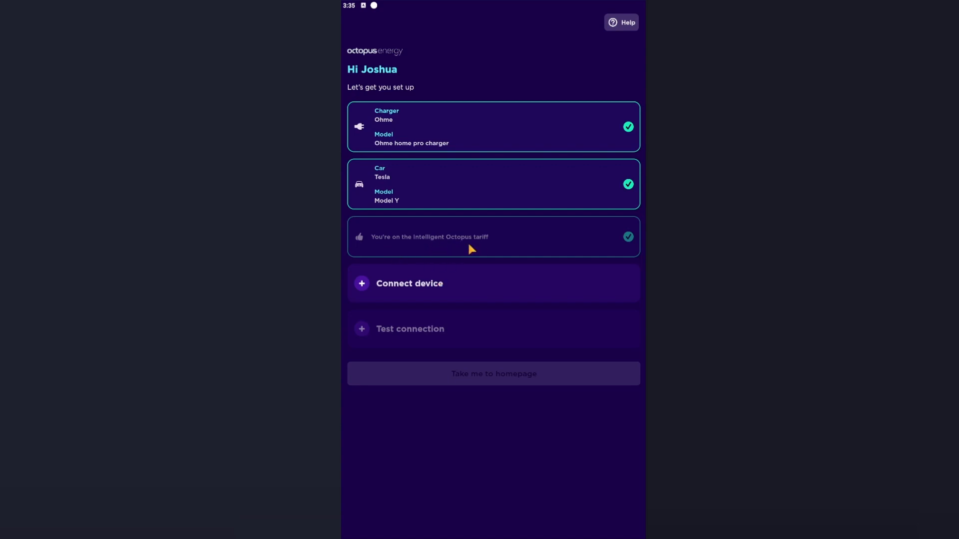
pyautogui.moveTo(429, 294)
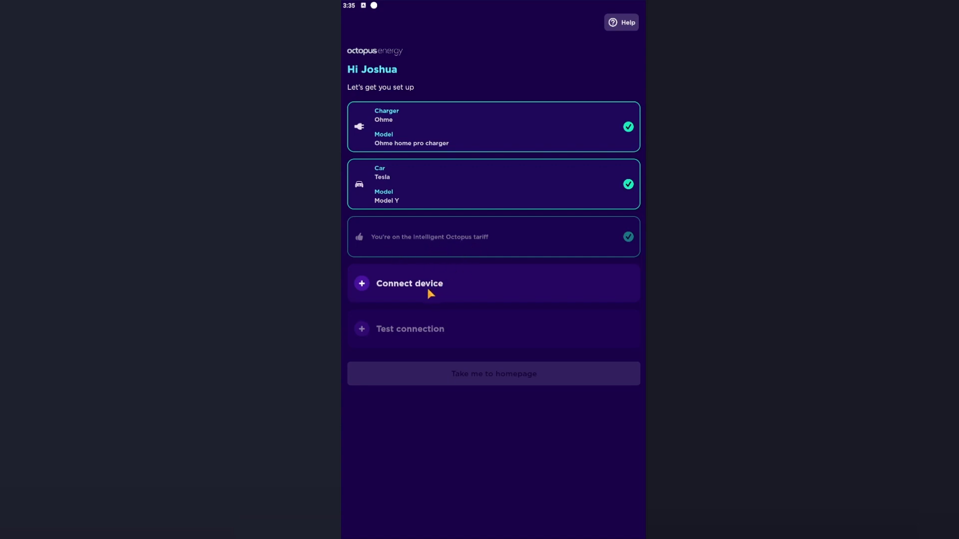
pyautogui.click(410, 287)
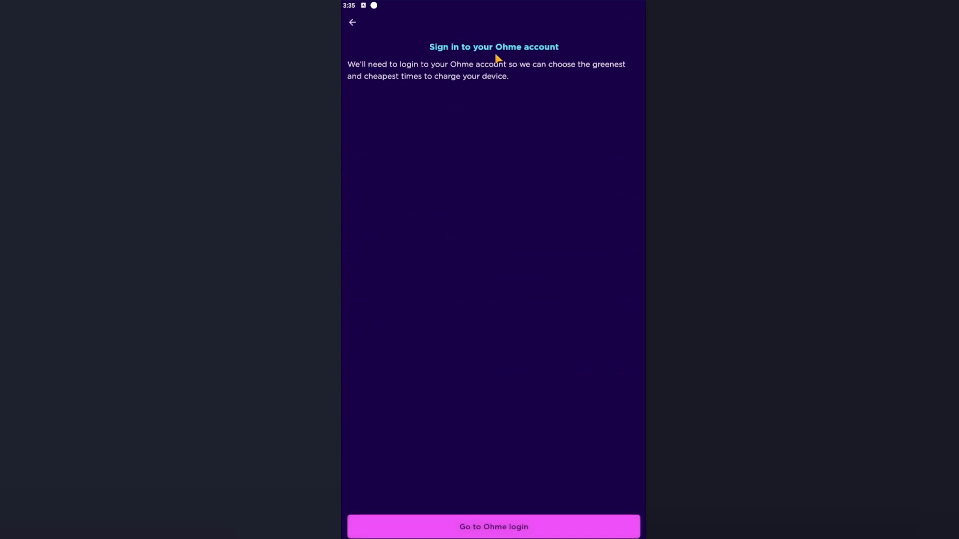
pyautogui.moveTo(496, 533)
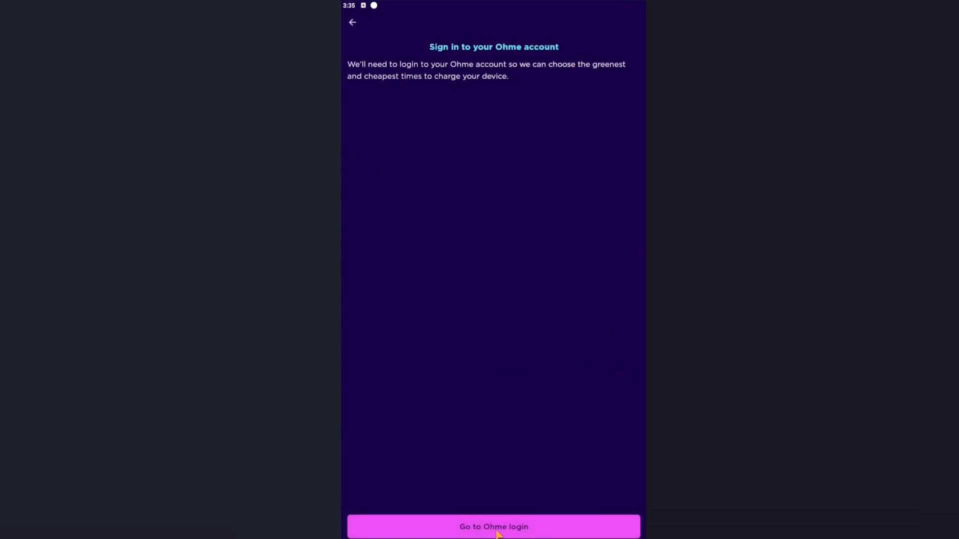
# Step: Go to the Ohme account login and begin entering the email address
pyautogui.click(492, 527)
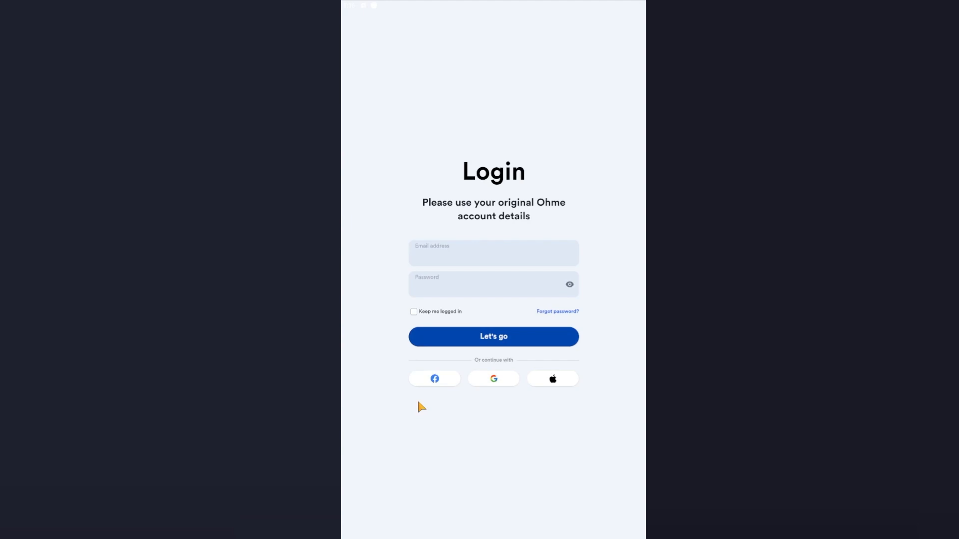
pyautogui.moveTo(463, 266)
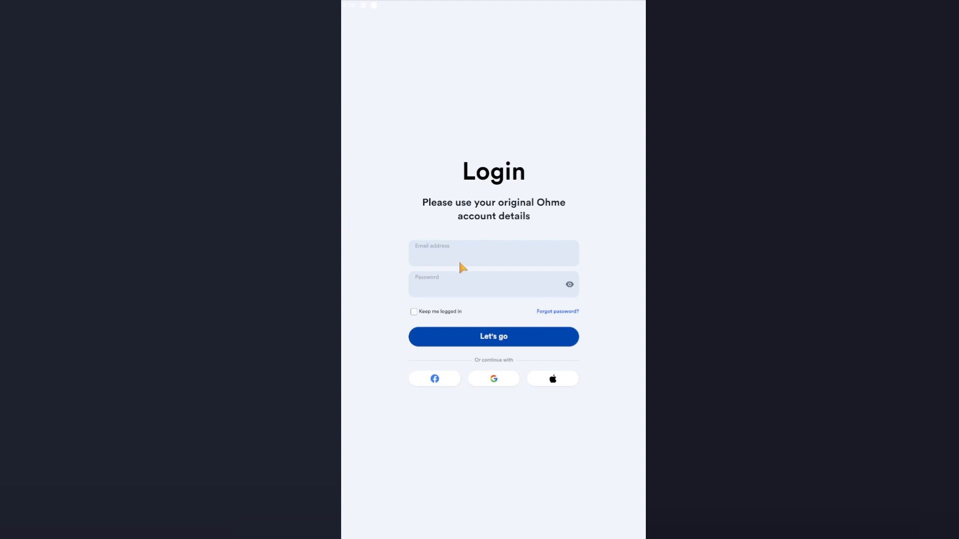
pyautogui.moveTo(474, 294)
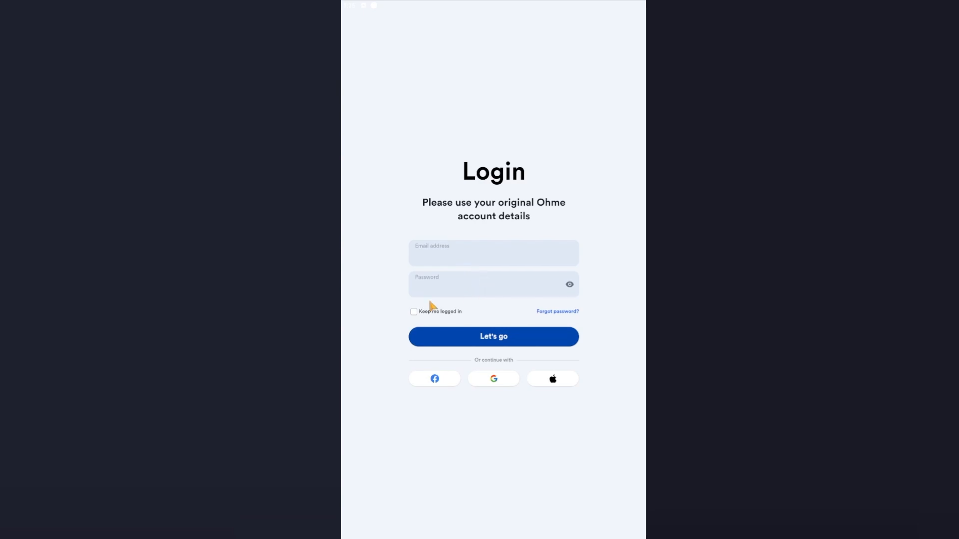
pyautogui.moveTo(471, 282)
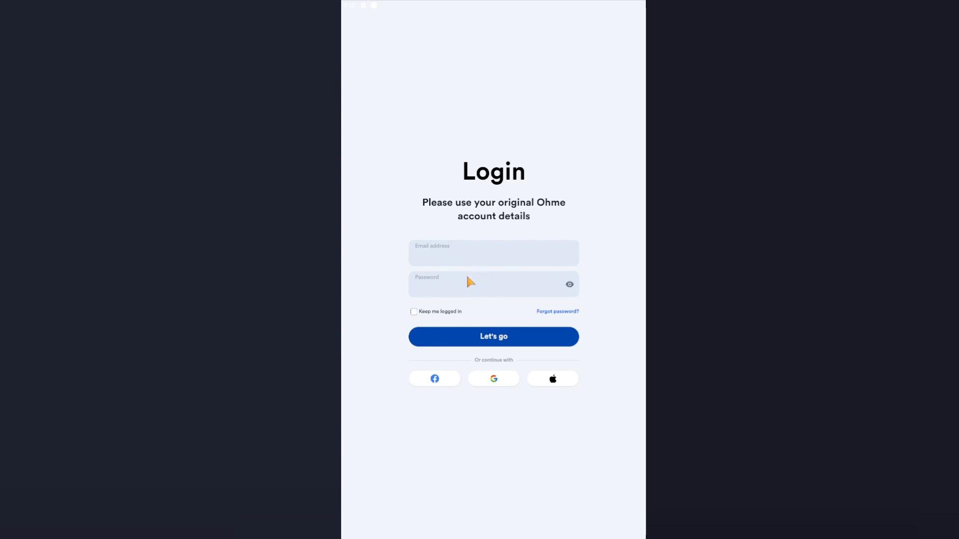
pyautogui.moveTo(506, 383)
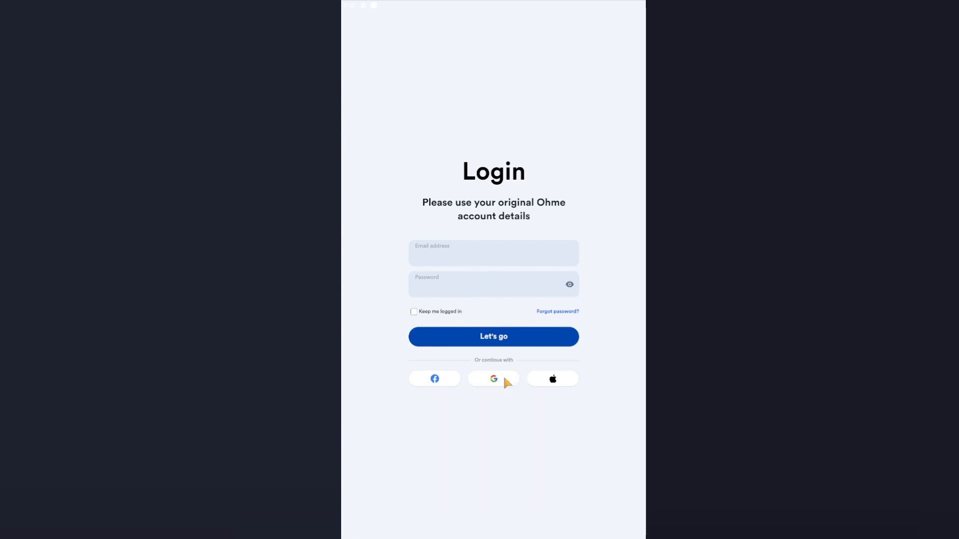
pyautogui.moveTo(466, 250)
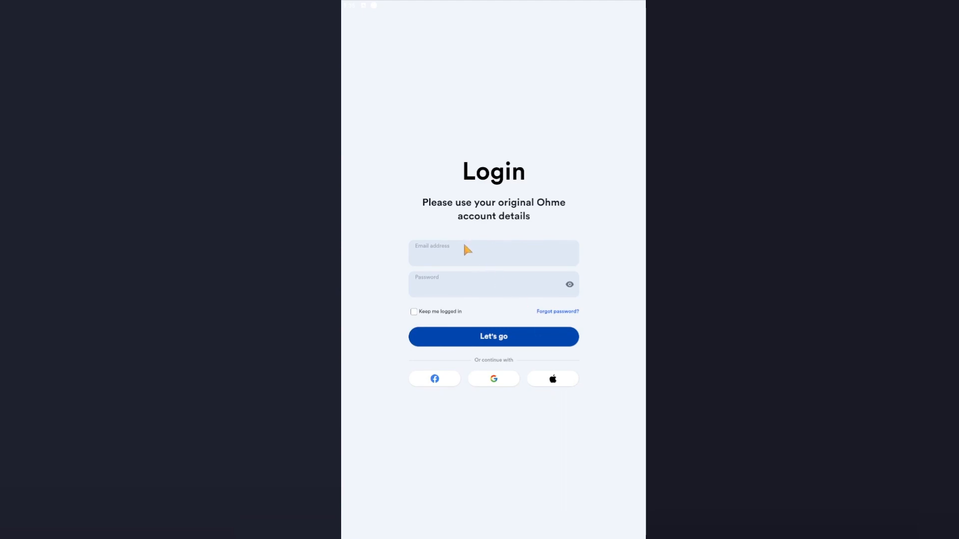
pyautogui.click(493, 337)
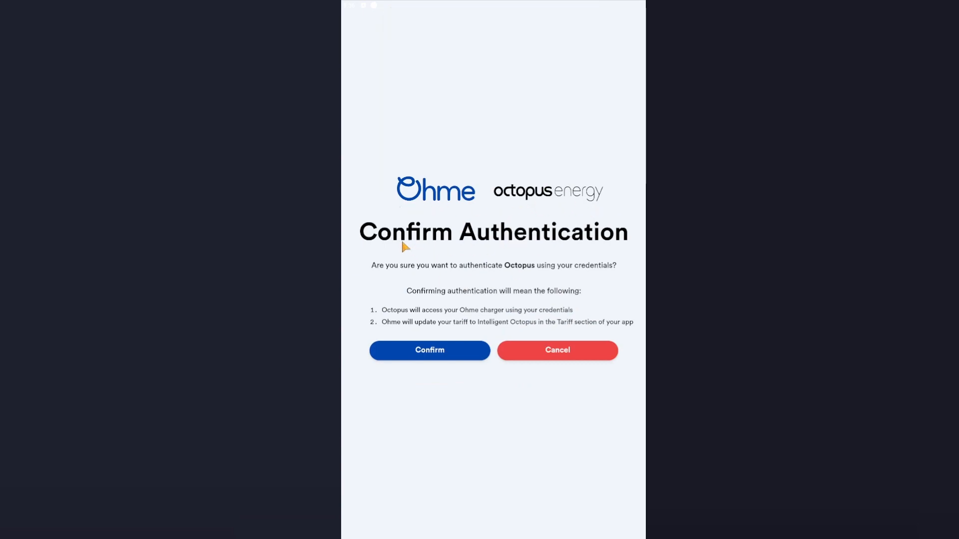
pyautogui.moveTo(506, 282)
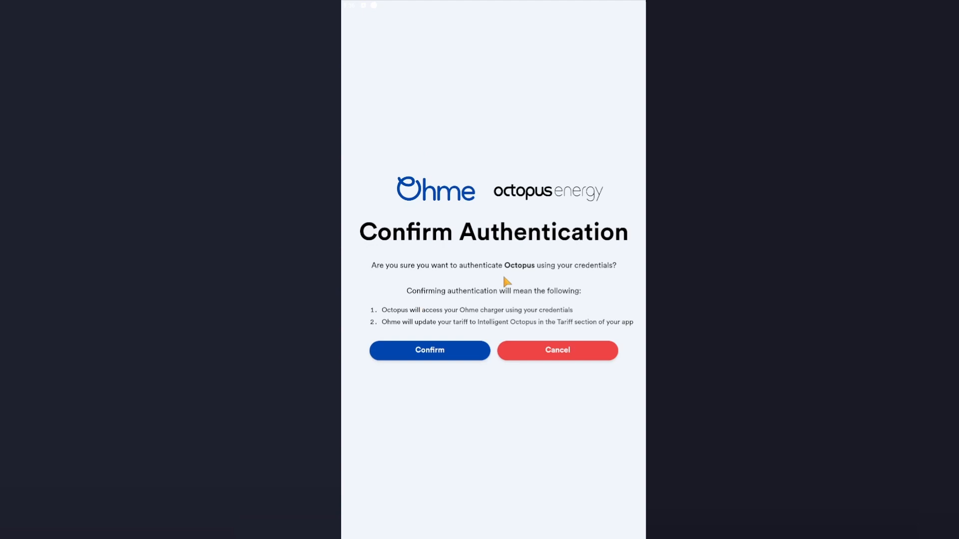
pyautogui.moveTo(406, 316)
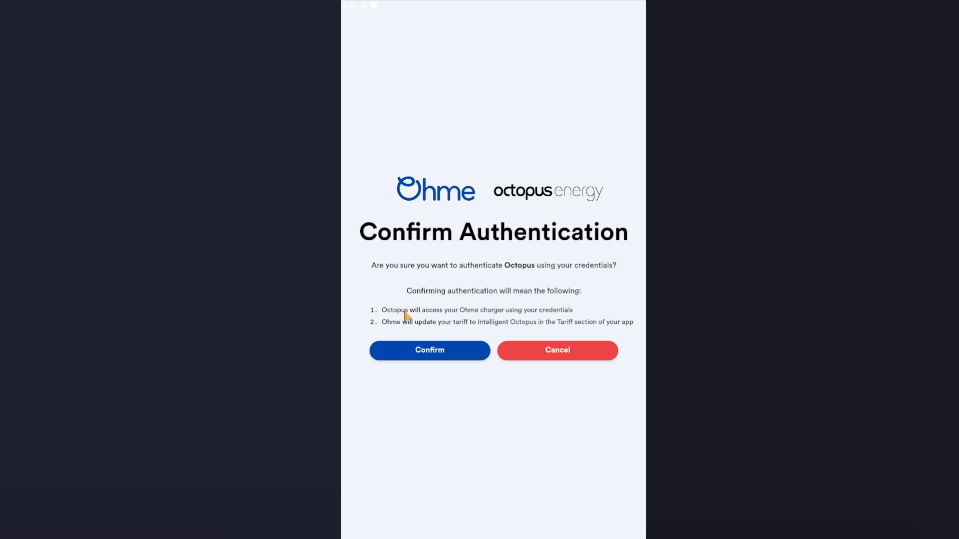
pyautogui.moveTo(440, 334)
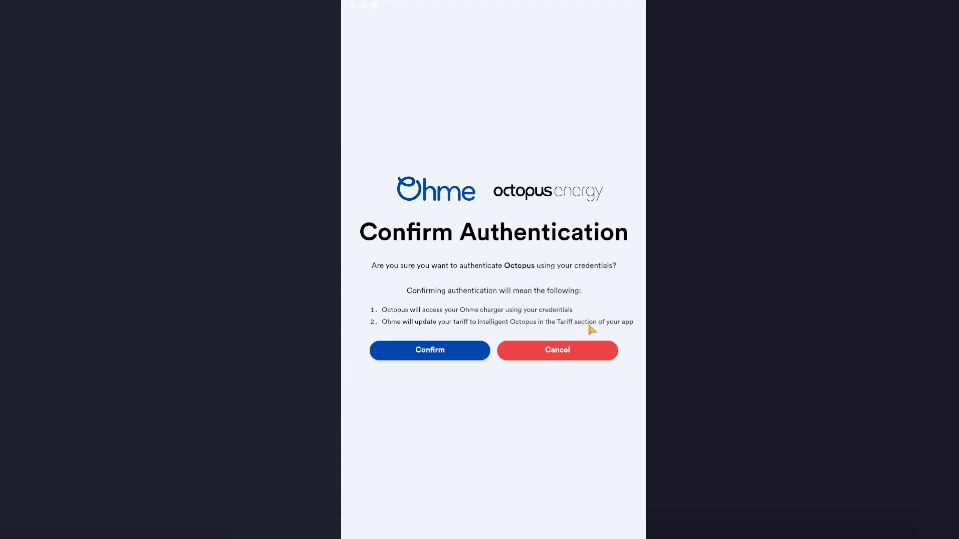
pyautogui.moveTo(437, 361)
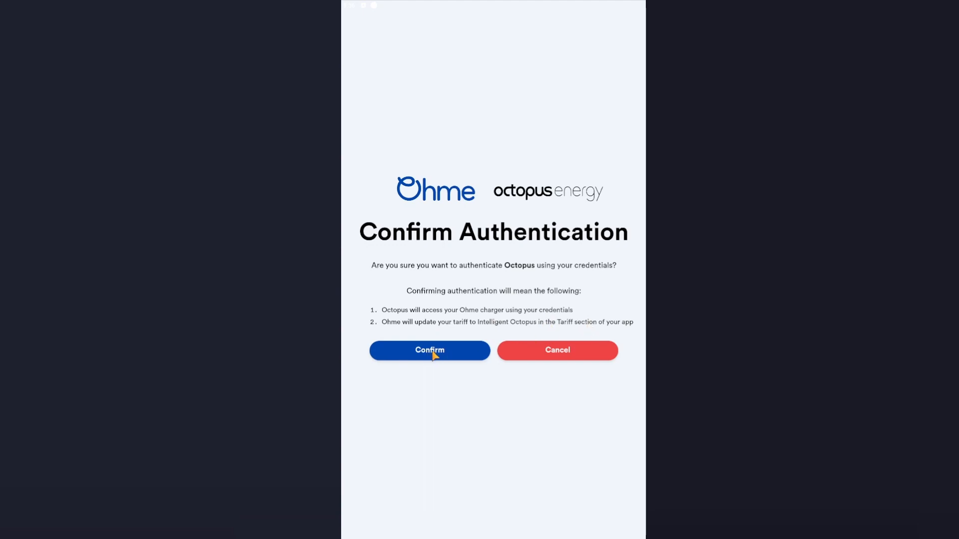
# Step: Confirm authentication so Octopus gains access to the Ohme charger
pyautogui.click(428, 350)
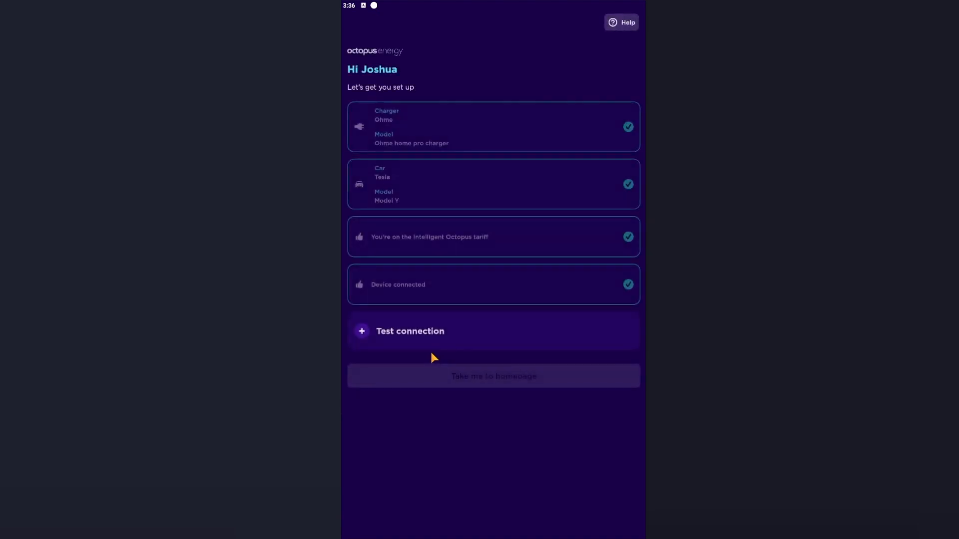
pyautogui.moveTo(437, 340)
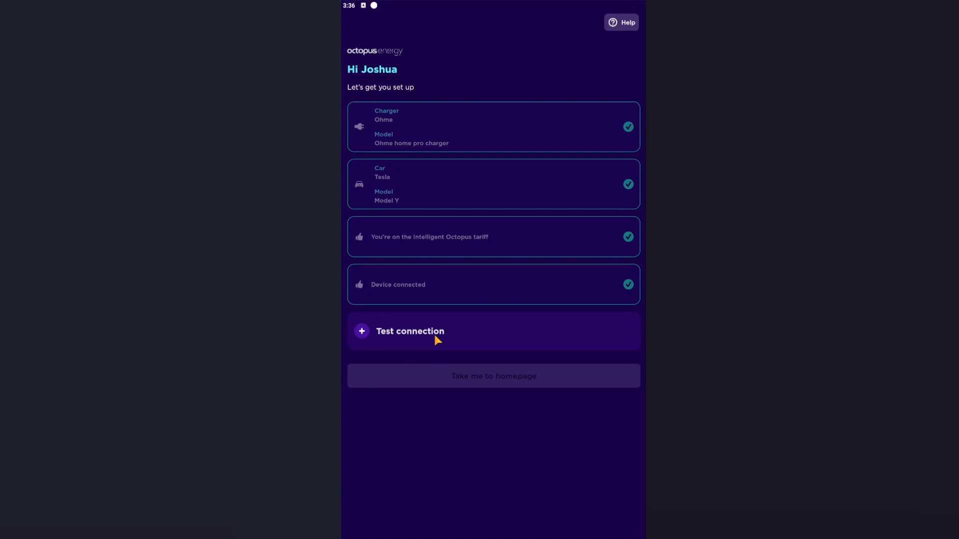
# Step: Run the connection test and continue from the welcome guide to the dashboard
pyautogui.click(410, 333)
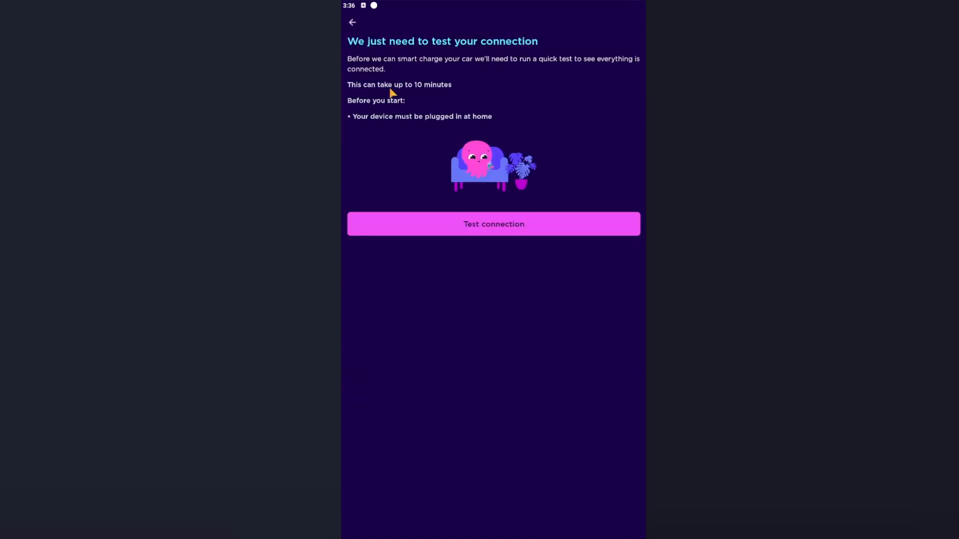
pyautogui.moveTo(382, 127)
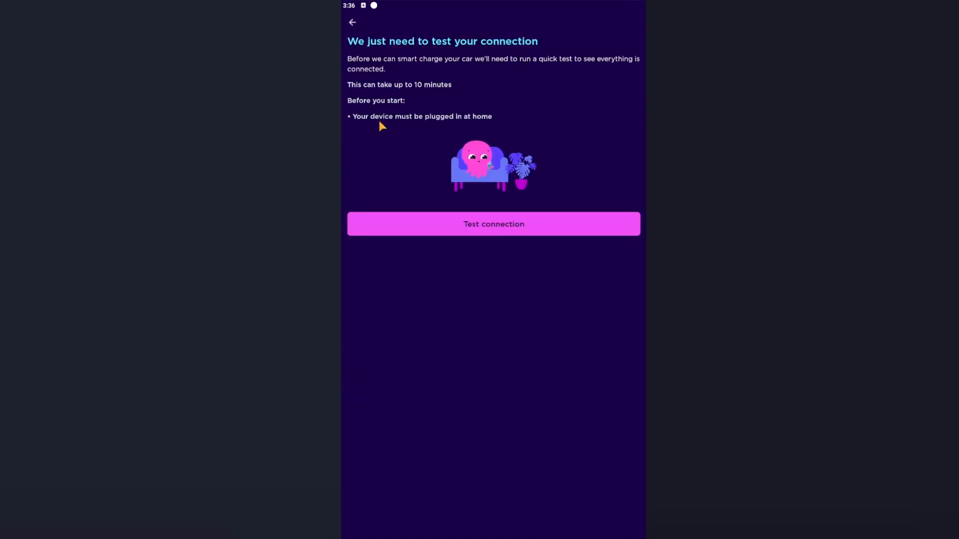
pyautogui.moveTo(476, 127)
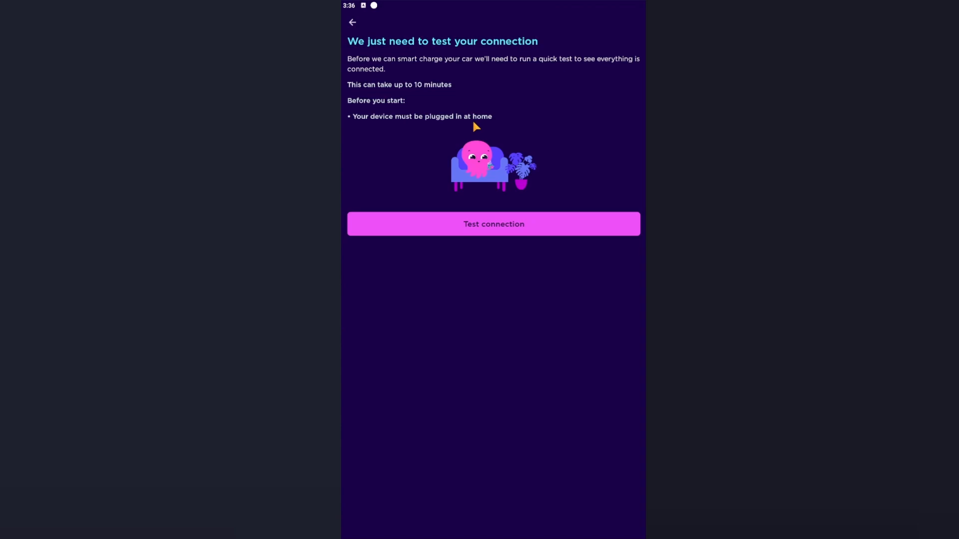
pyautogui.moveTo(492, 238)
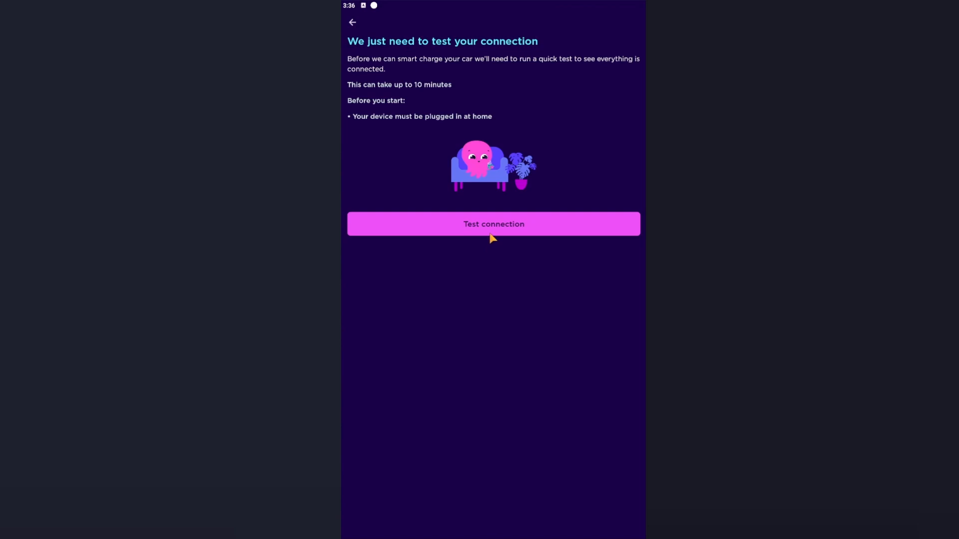
pyautogui.moveTo(496, 238)
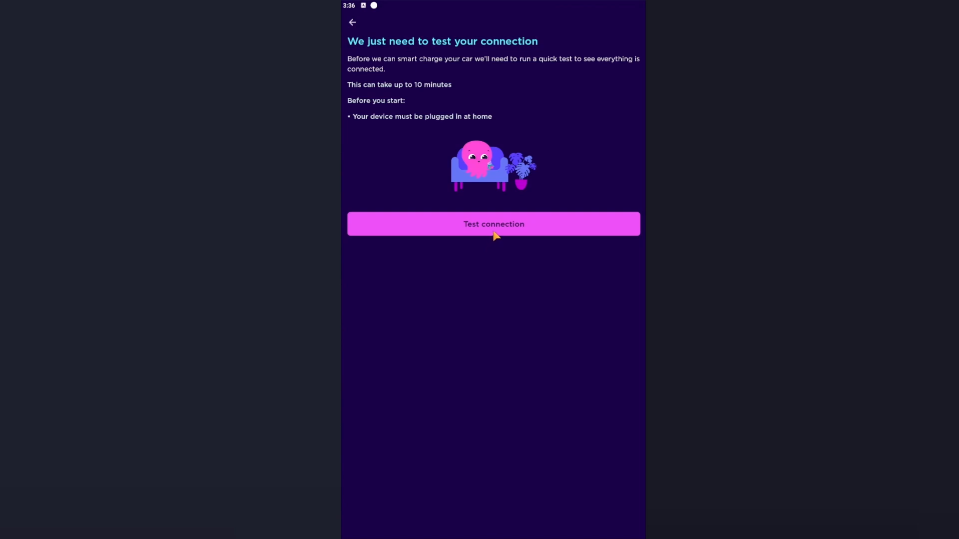
pyautogui.click(493, 224)
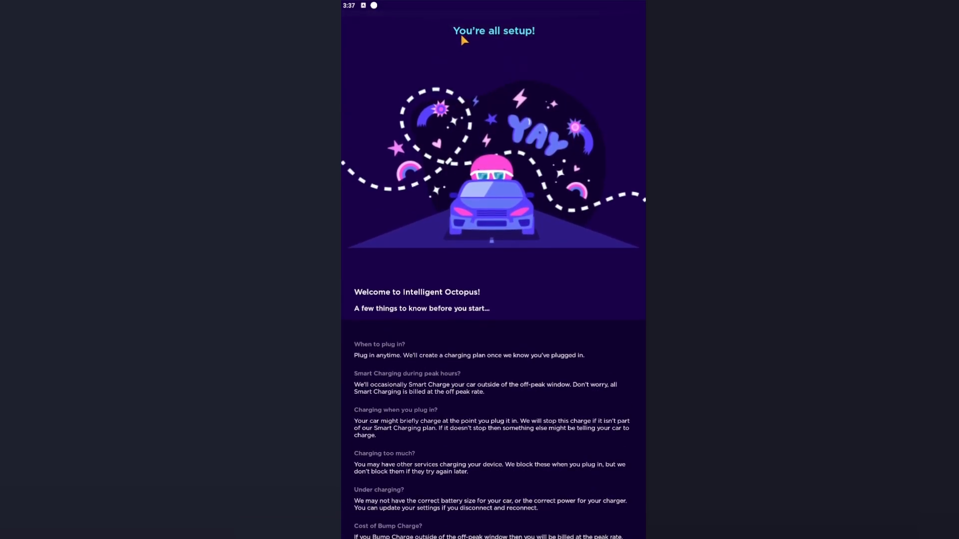
pyautogui.scroll(-3)
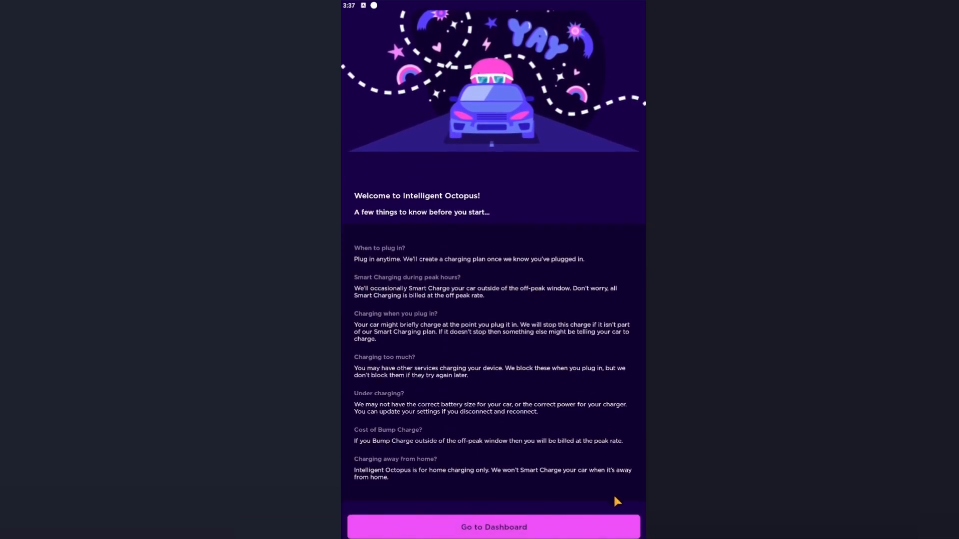
pyautogui.moveTo(494, 480)
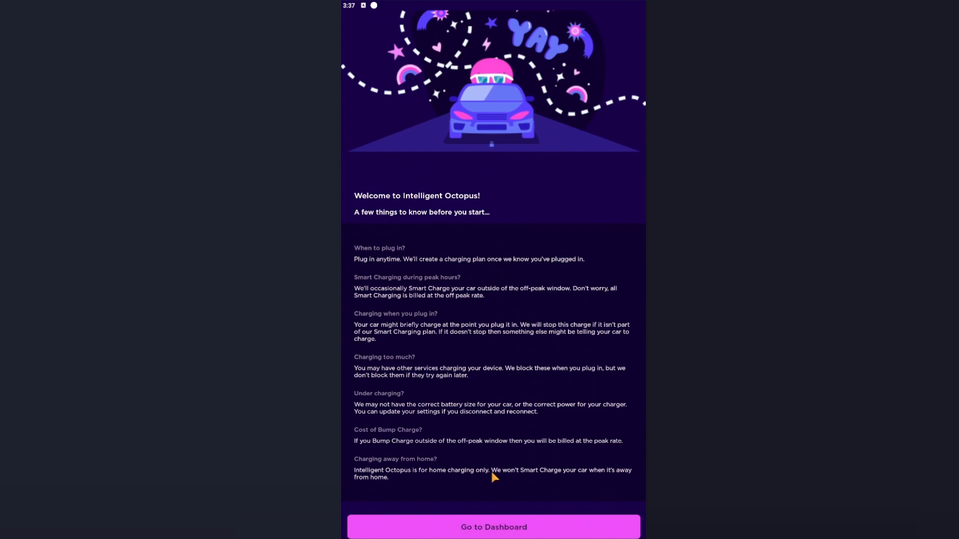
pyautogui.moveTo(511, 538)
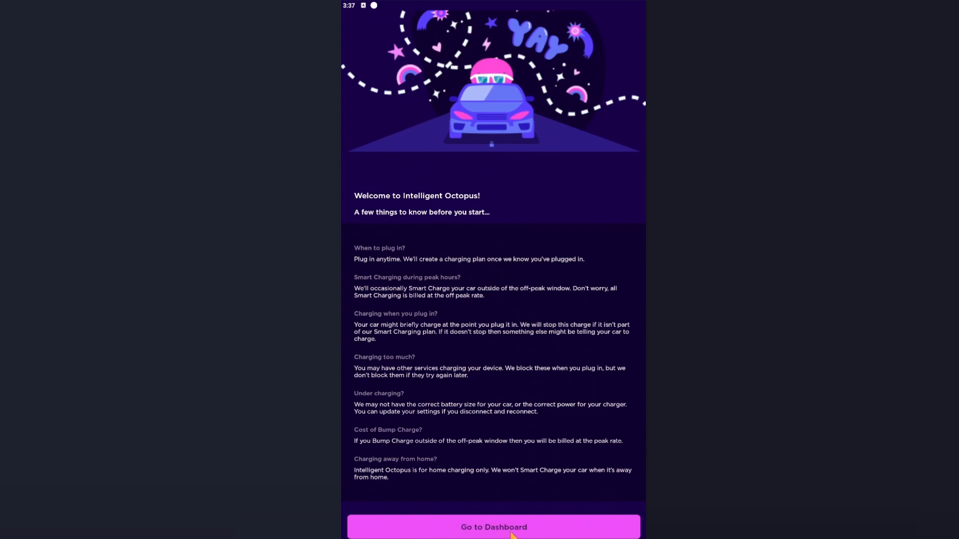
pyautogui.click(493, 527)
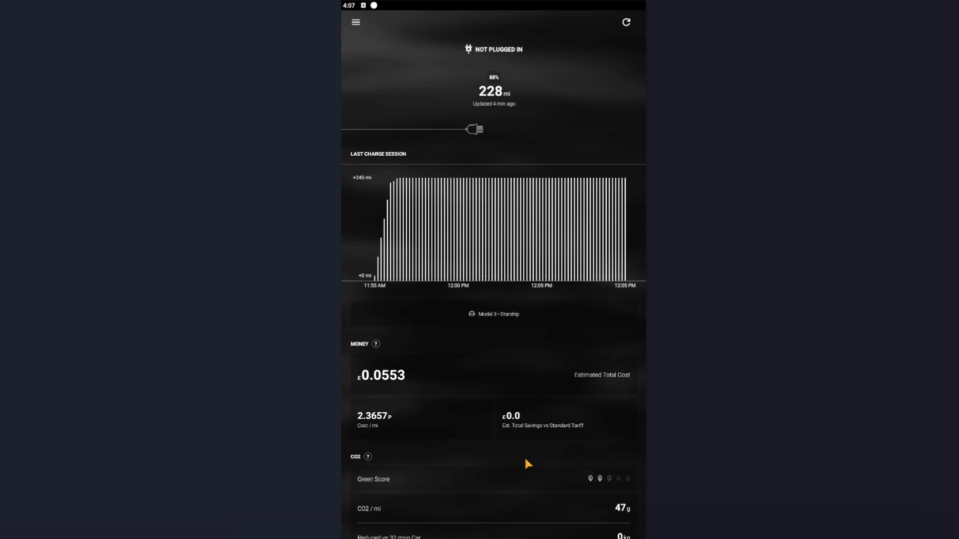
pyautogui.moveTo(357, 24)
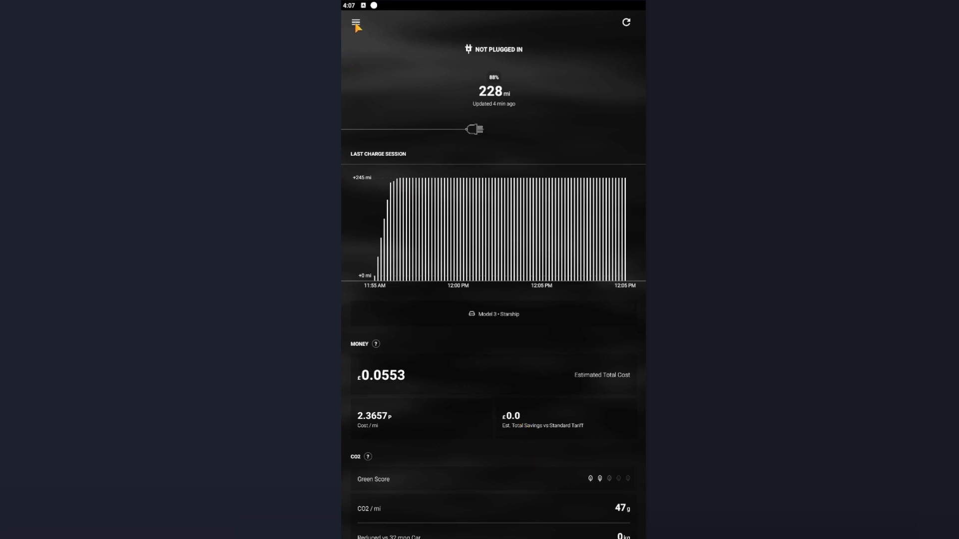
# Step: Bring up the Ohme app navigation menu to reach My Energy rates
pyautogui.click(625, 22)
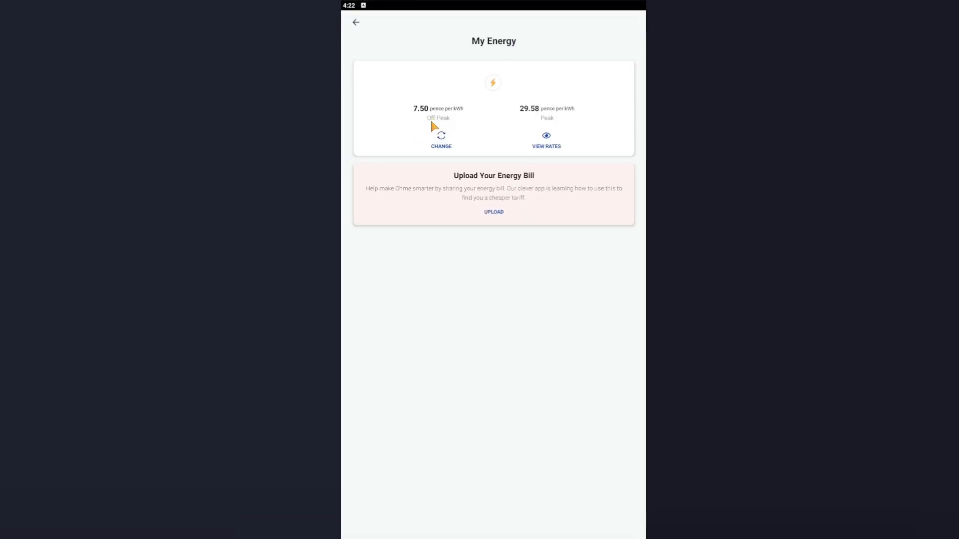
pyautogui.moveTo(552, 128)
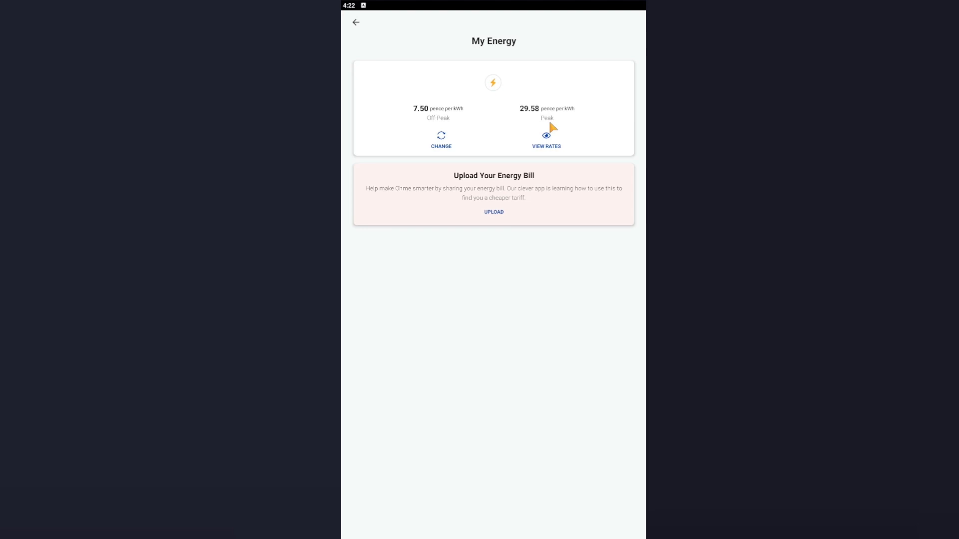
pyautogui.moveTo(550, 129)
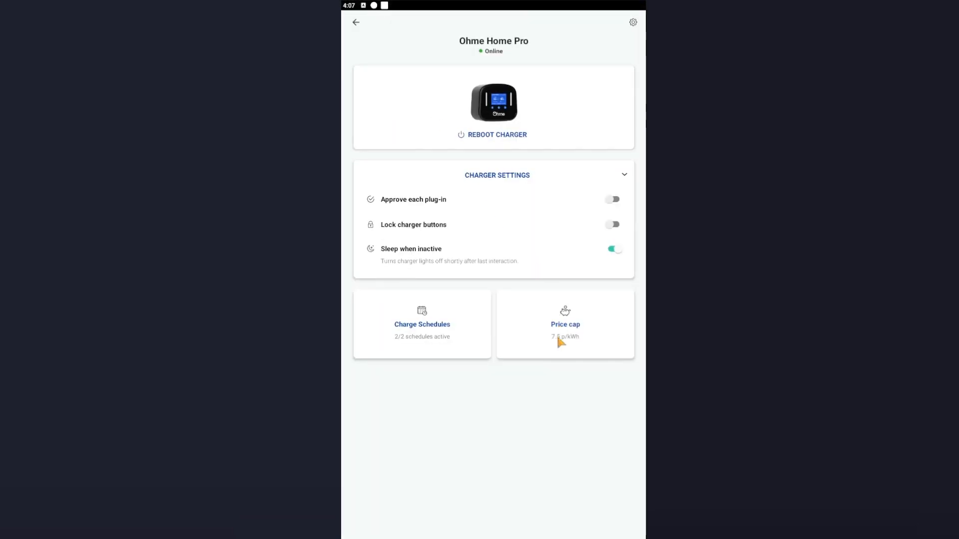
# Step: Disable the price cap and return to the Ohme Home Pro charger page
pyautogui.click(564, 324)
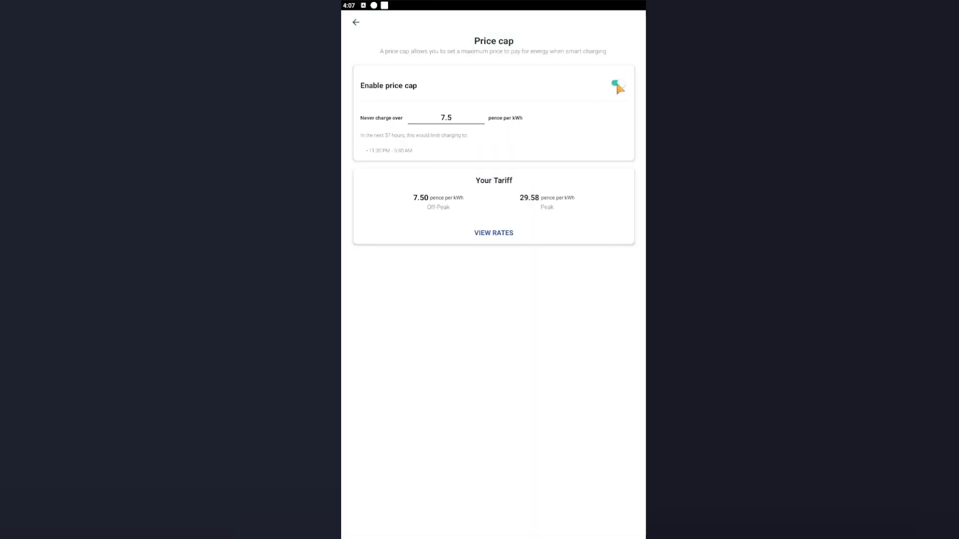
pyautogui.click(617, 86)
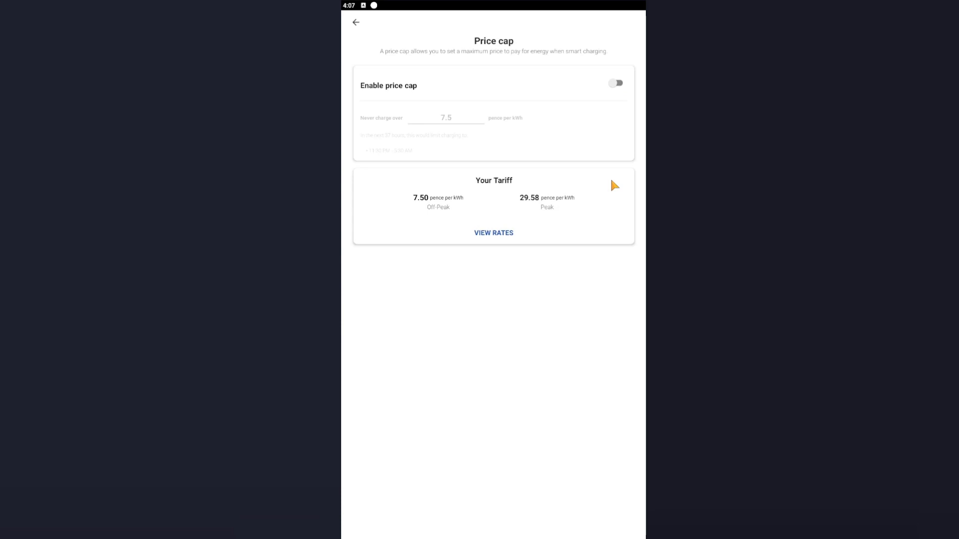
pyautogui.moveTo(613, 185)
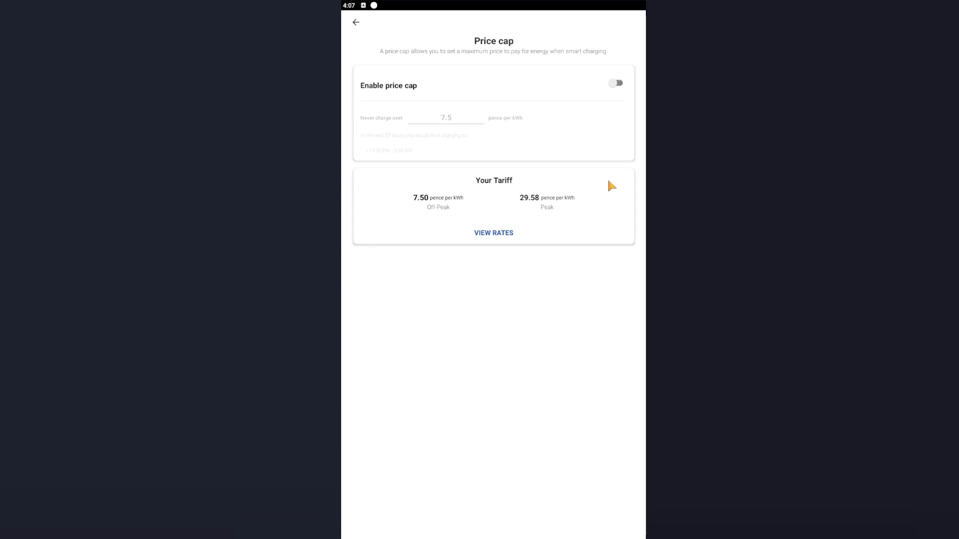
pyautogui.click(356, 23)
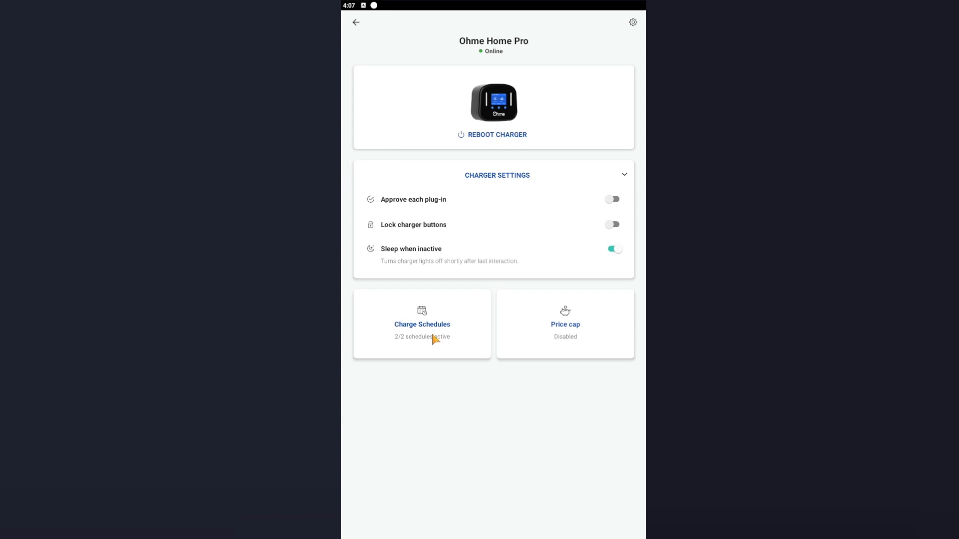
# Step: Review Charge Preferences from Charge Schedules, then start editing the Afternoon schedule
pyautogui.click(422, 323)
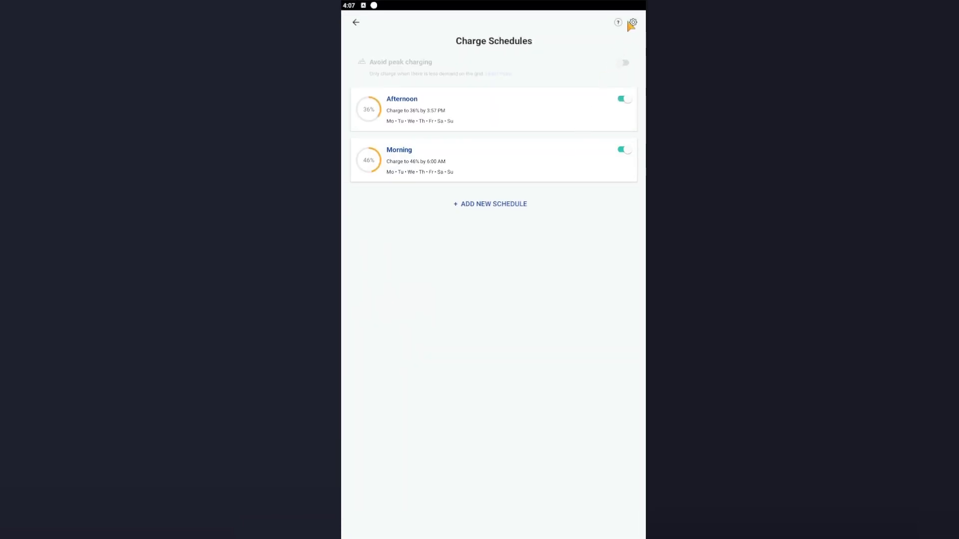
pyautogui.click(634, 23)
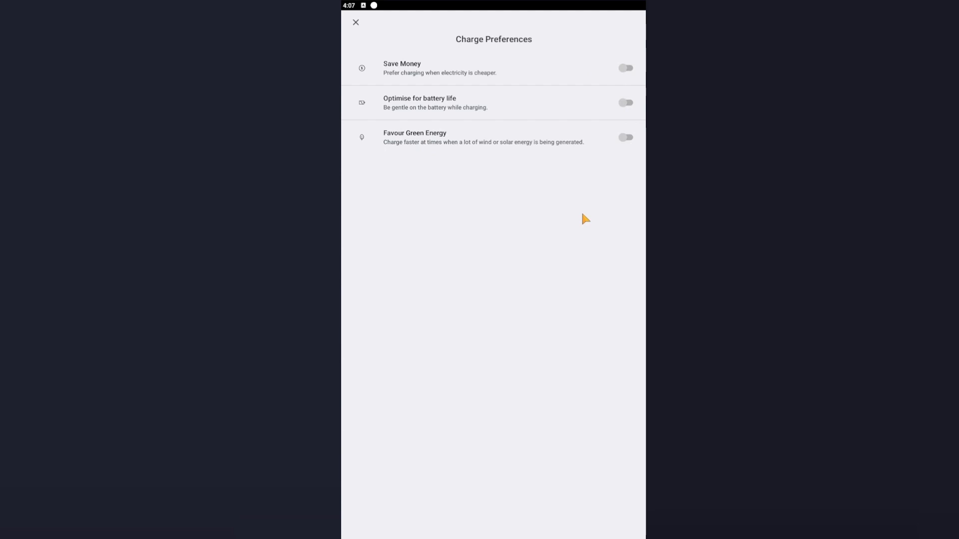
pyautogui.moveTo(361, 26)
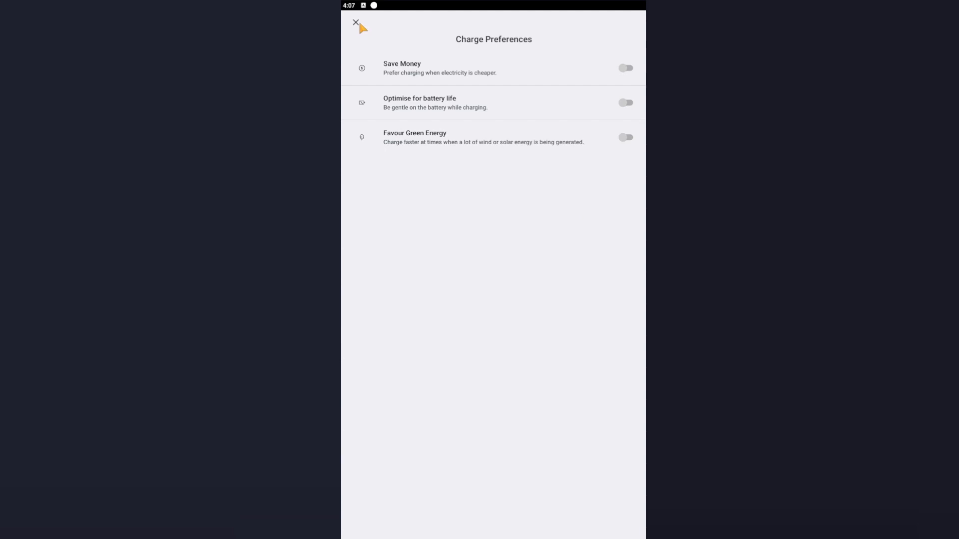
pyautogui.click(355, 23)
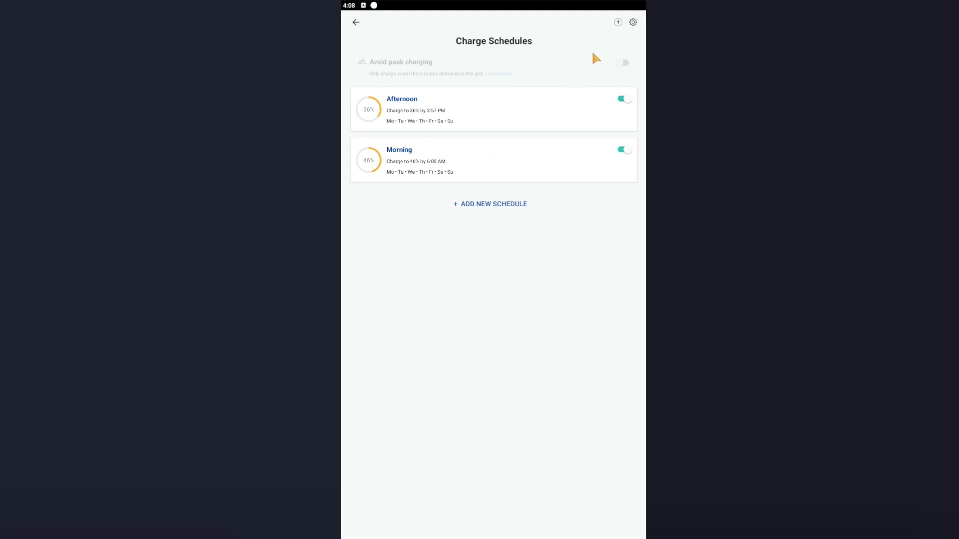
pyautogui.click(398, 160)
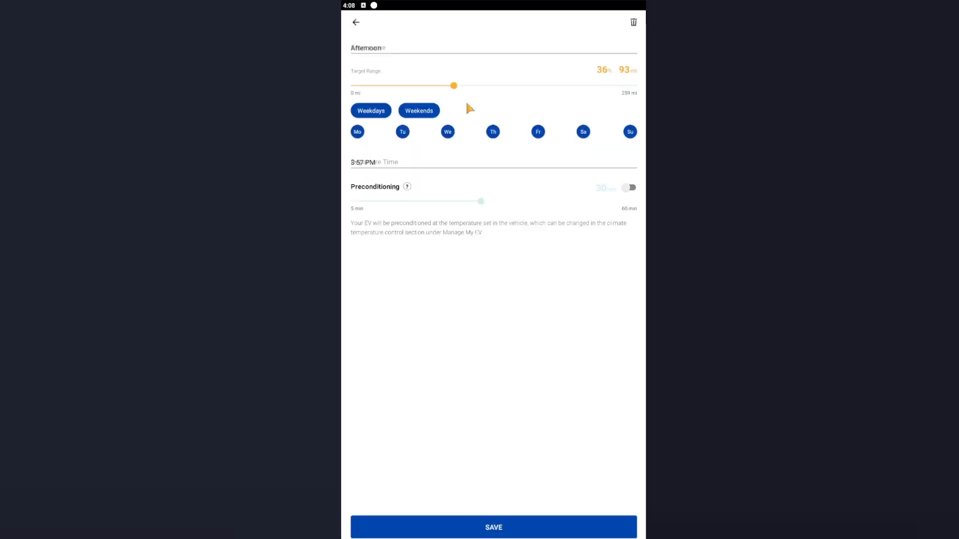
# Step: Rename the Afternoon schedule to 'IO' and raise its charge target to 100%
pyautogui.click(379, 55)
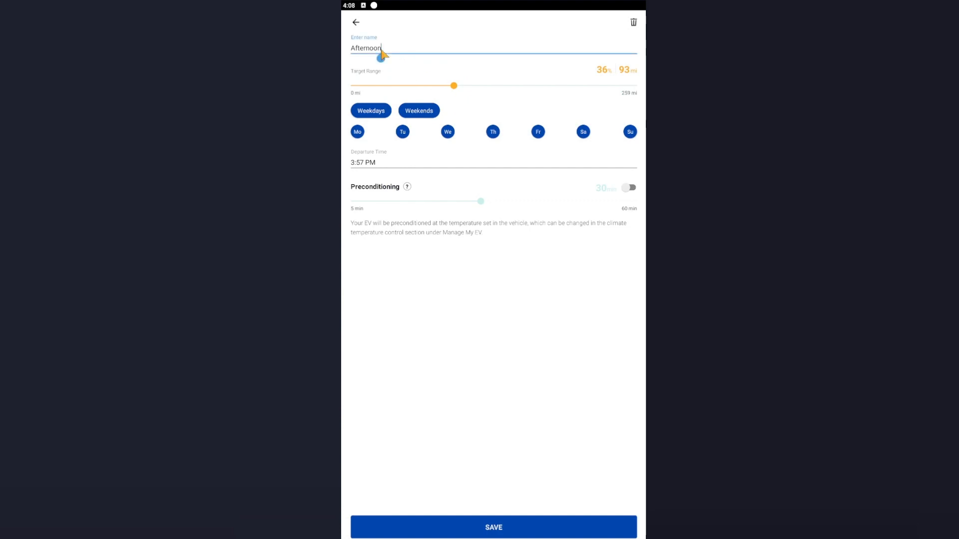
pyautogui.press('Backspace')
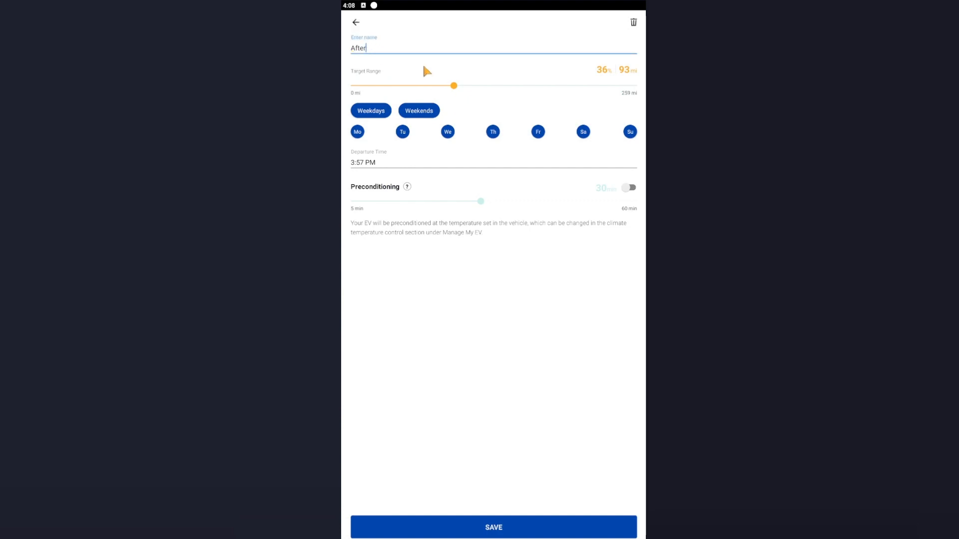
pyautogui.write('IO')
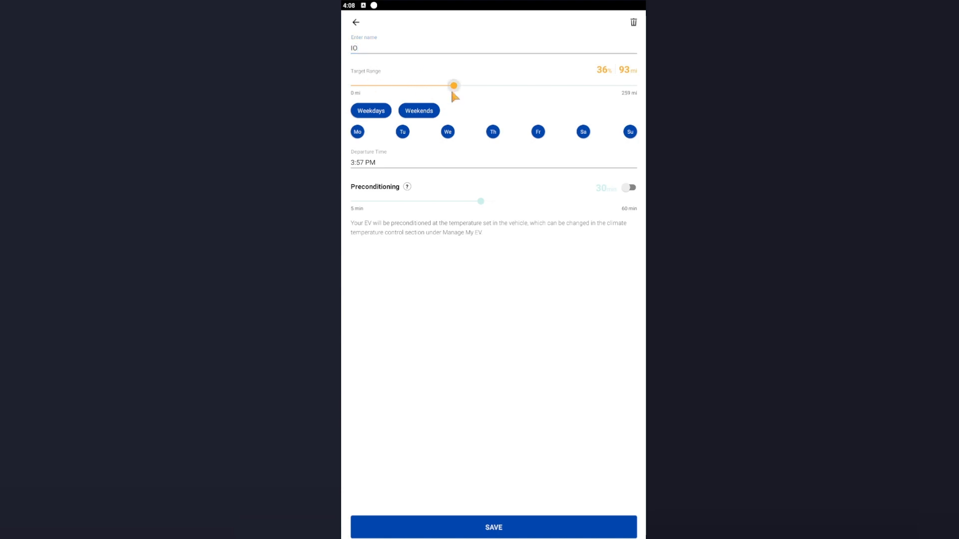
pyautogui.moveTo(454, 84); pyautogui.dragTo(637, 84)
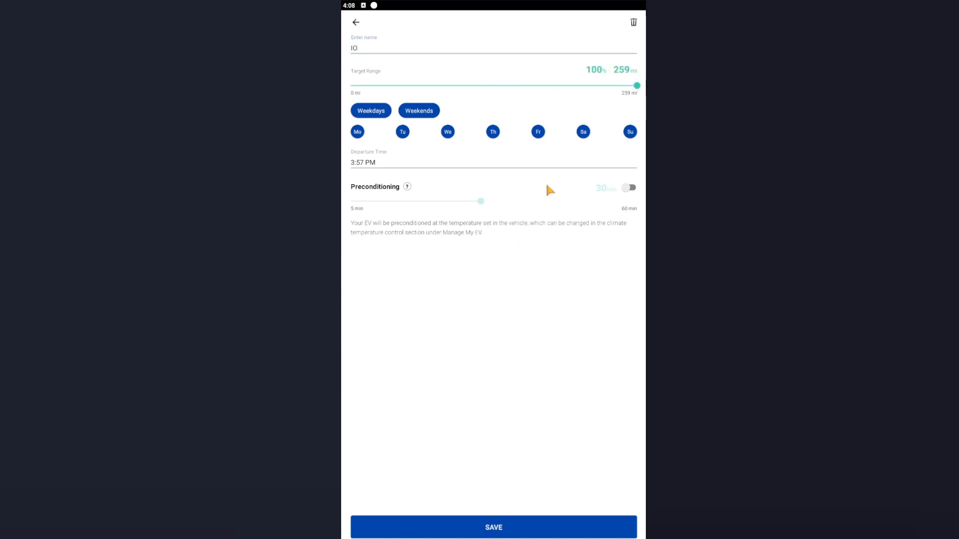
pyautogui.moveTo(516, 159)
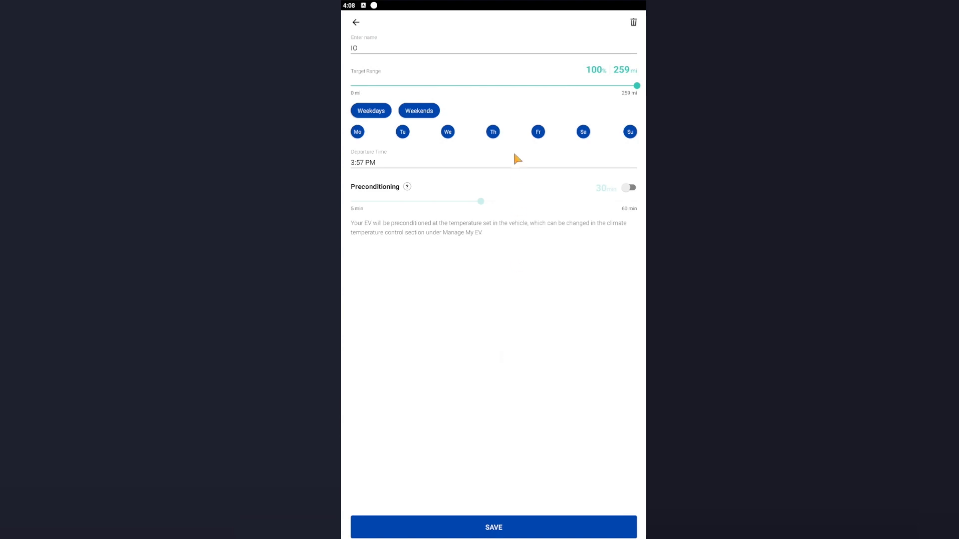
pyautogui.moveTo(600, 72)
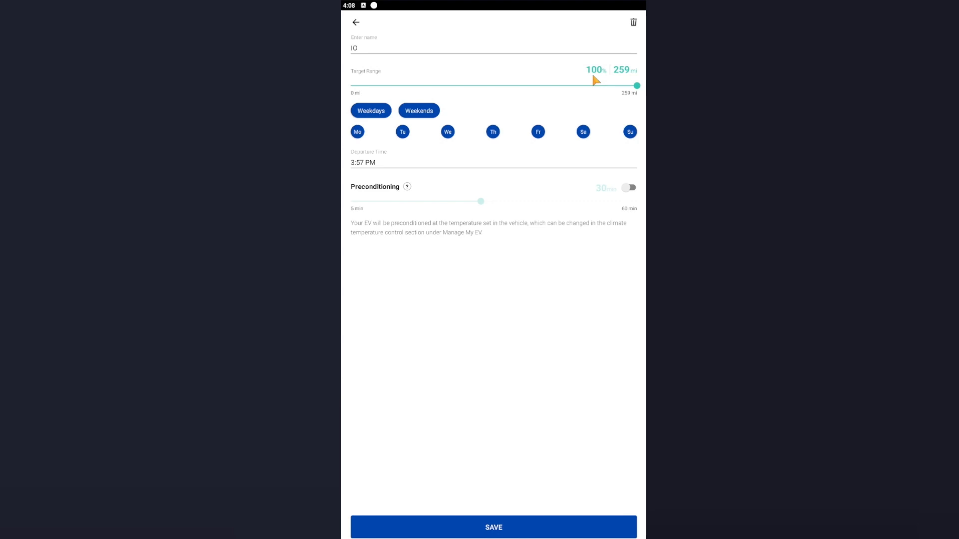
pyautogui.moveTo(594, 85)
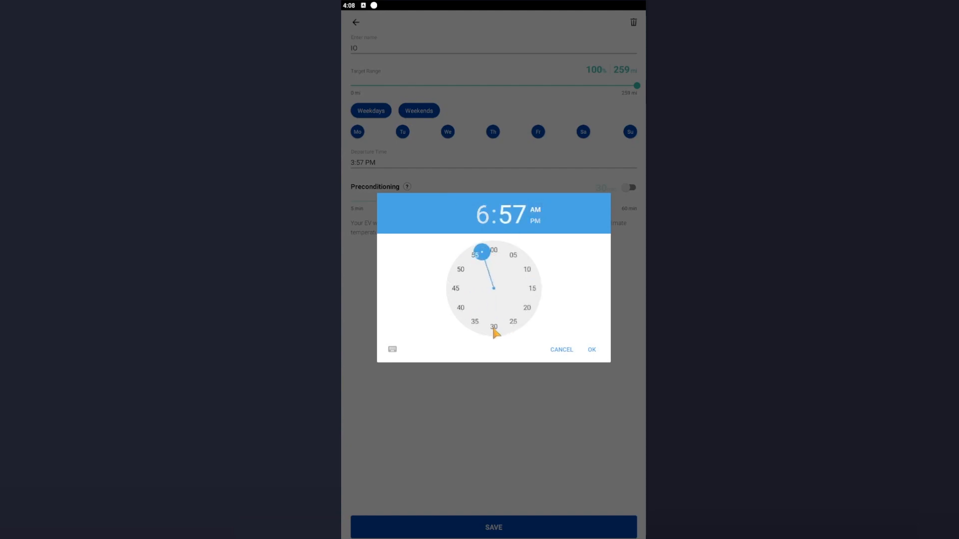
# Step: Set the departure minutes to 00 and confirm 6:00 AM
pyautogui.click(493, 250)
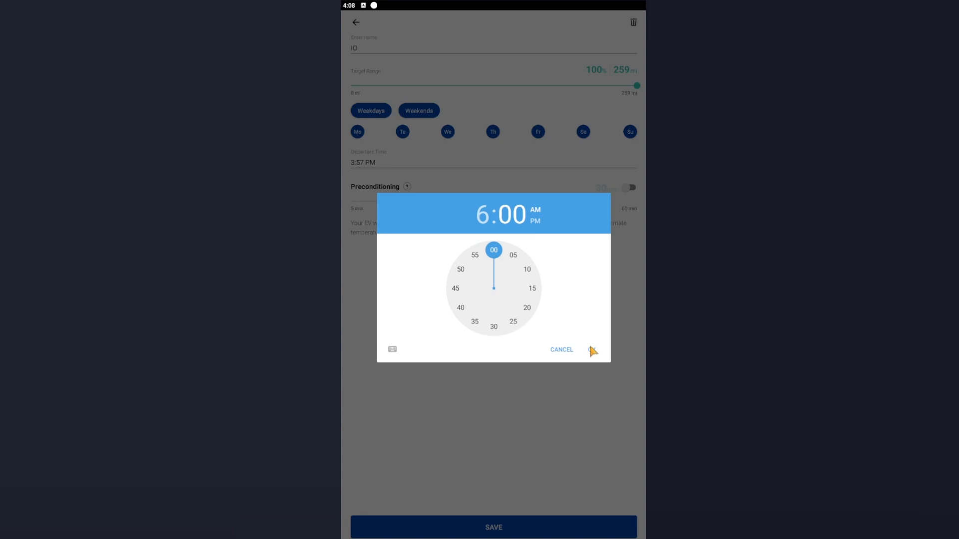
pyautogui.click(591, 350)
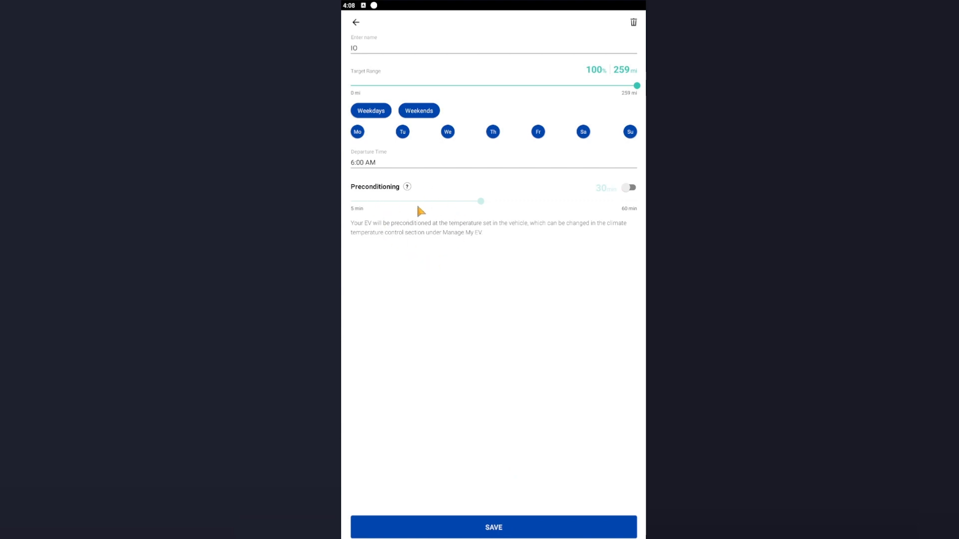
pyautogui.moveTo(461, 249)
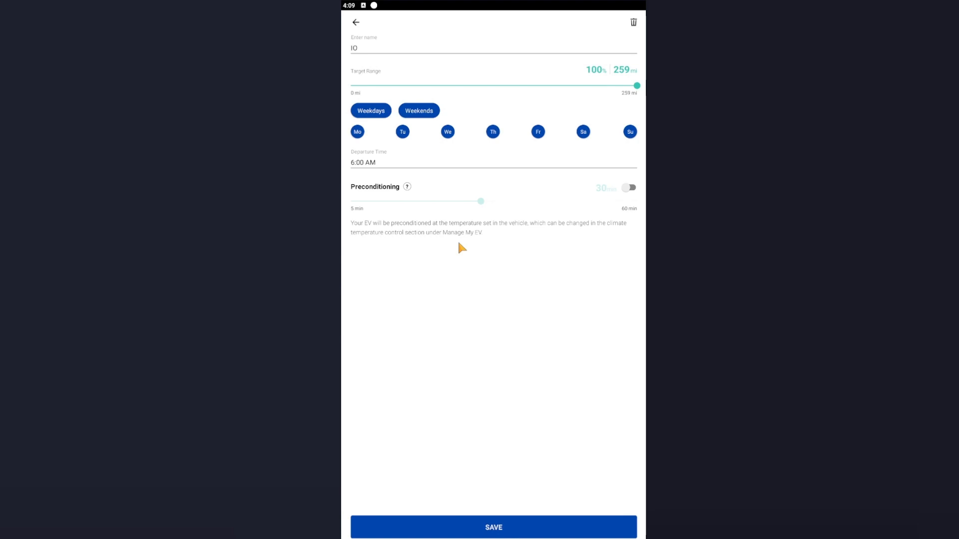
pyautogui.moveTo(568, 195)
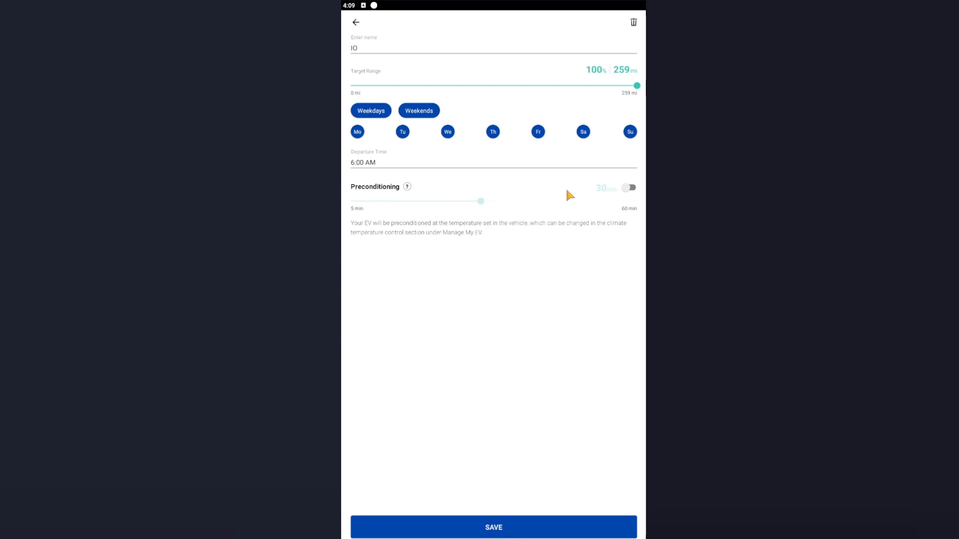
pyautogui.moveTo(611, 195)
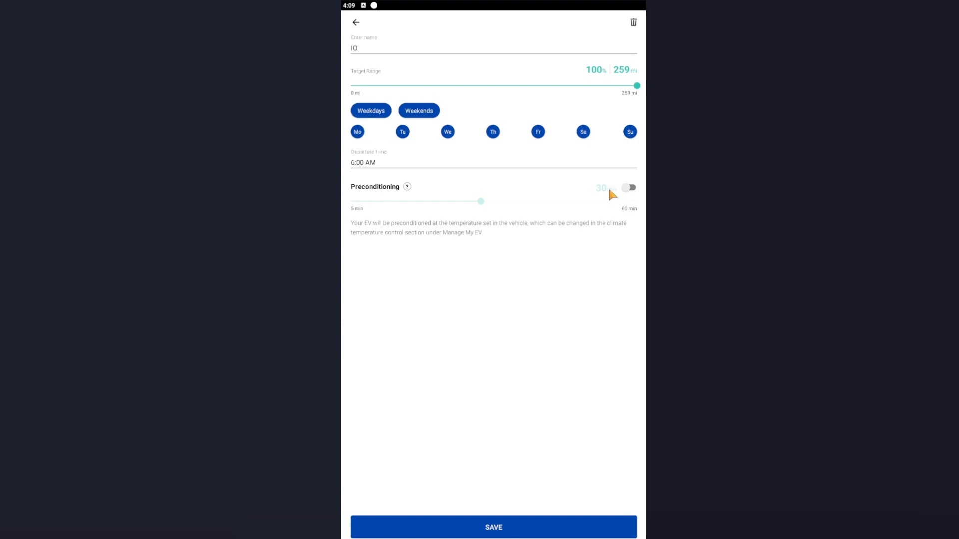
pyautogui.moveTo(541, 359)
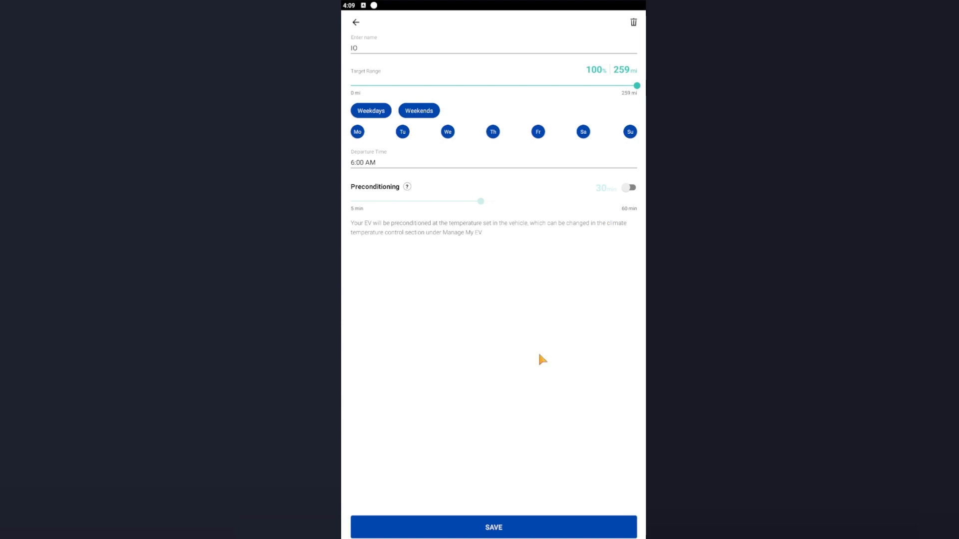
pyautogui.moveTo(522, 529)
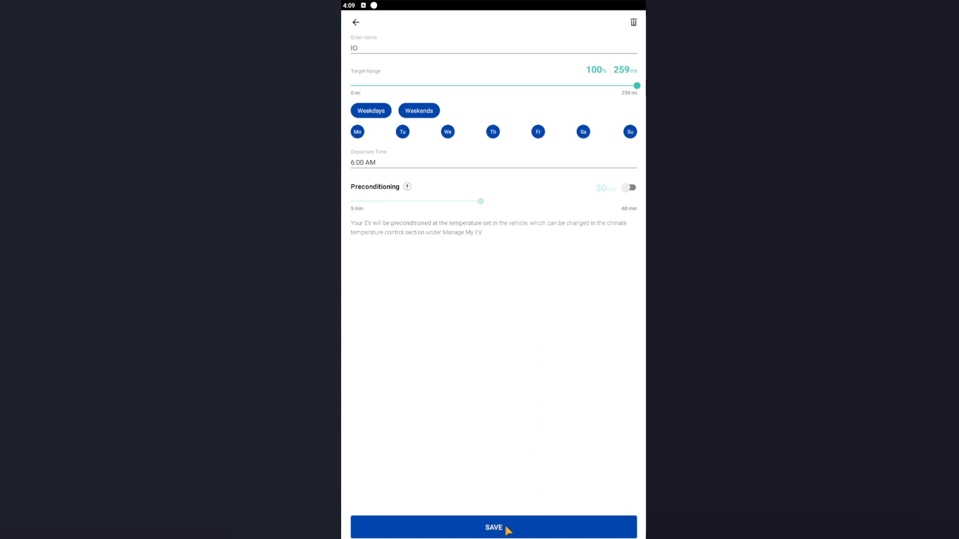
# Step: Save the IO schedule (100% by 6:00 AM daily) and switch on Approve each plug-in
pyautogui.click(492, 527)
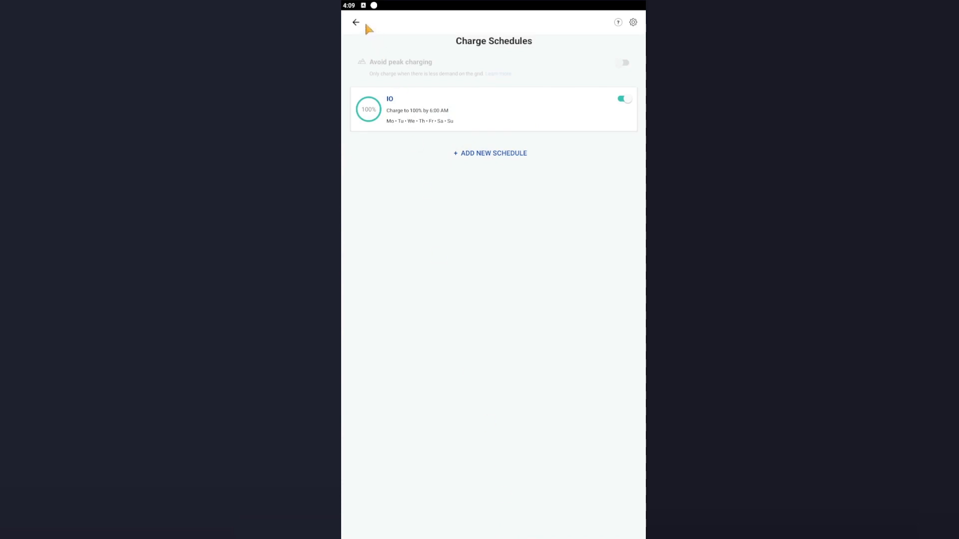
pyautogui.moveTo(356, 23)
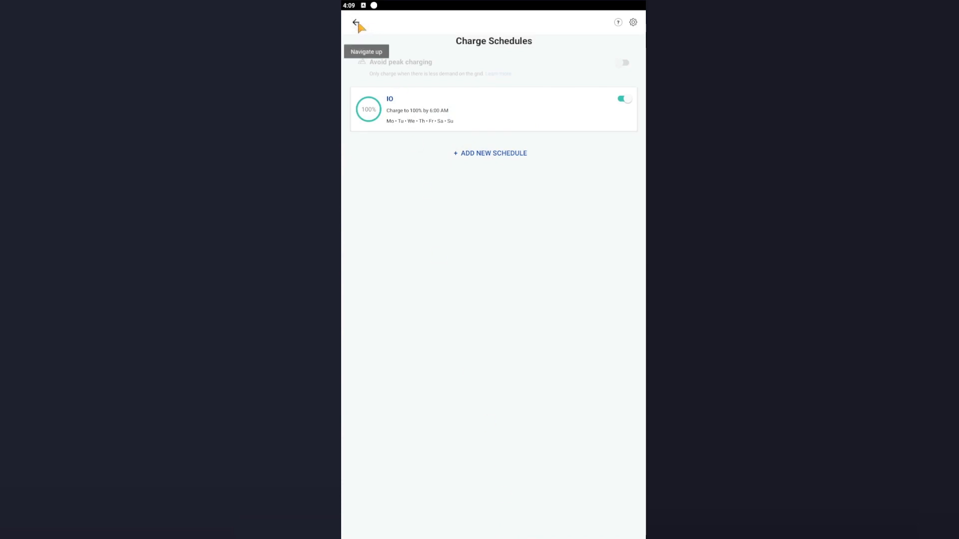
pyautogui.click(357, 23)
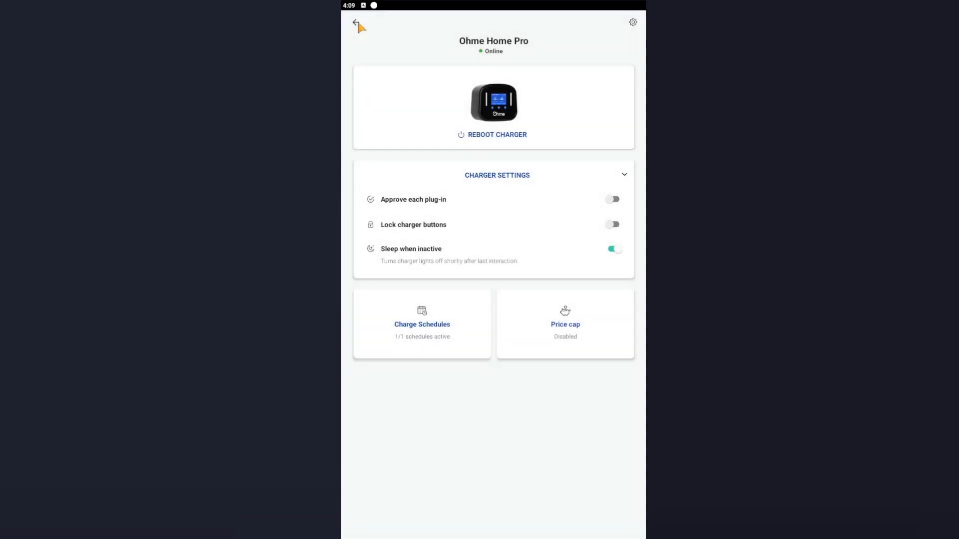
pyautogui.moveTo(408, 259)
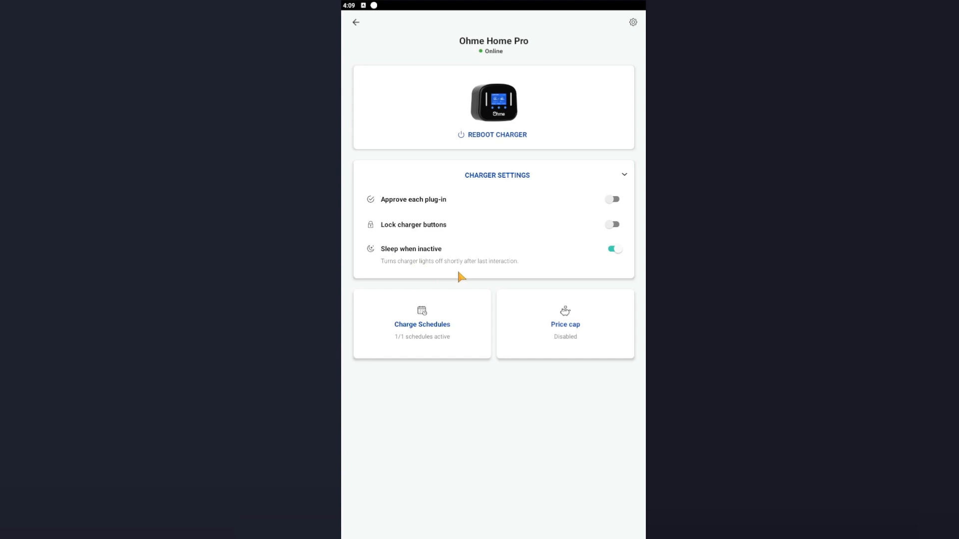
pyautogui.moveTo(415, 233)
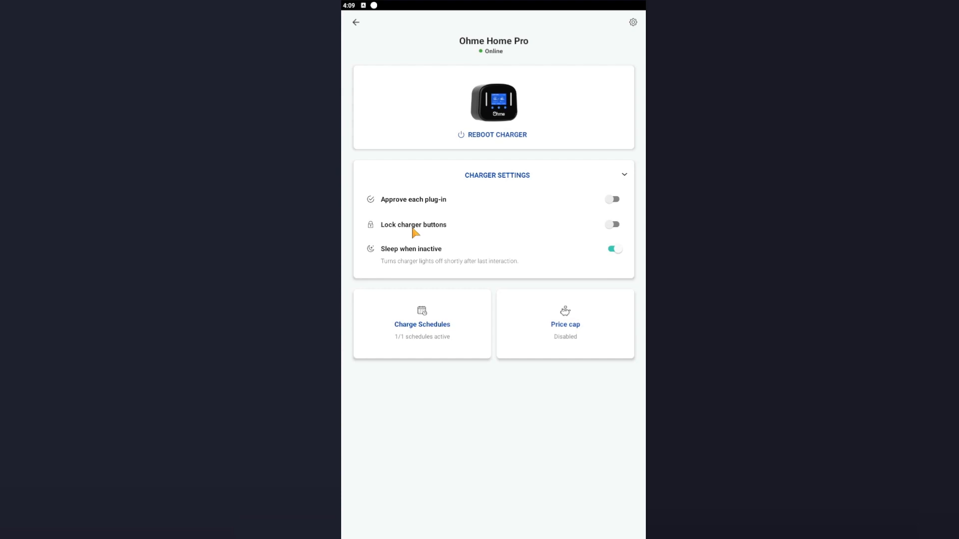
pyautogui.moveTo(419, 210)
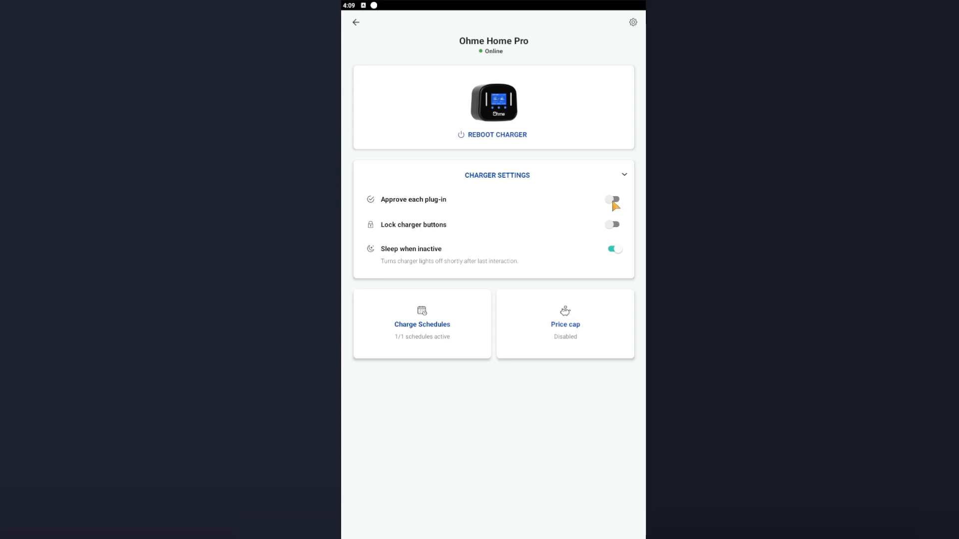
pyautogui.click(612, 202)
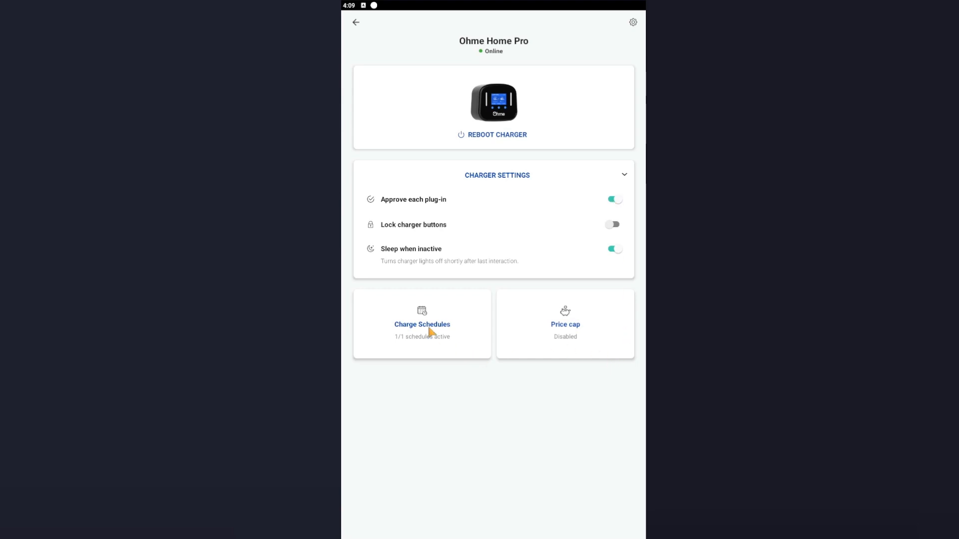
pyautogui.moveTo(587, 368)
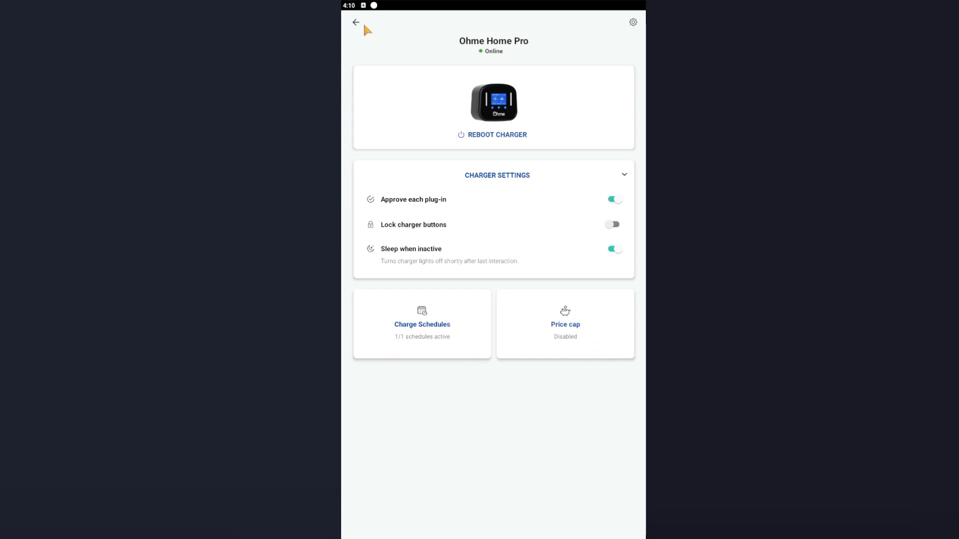
# Step: Back out of charger settings and close Charge Preferences to reach the home screen
pyautogui.click(422, 324)
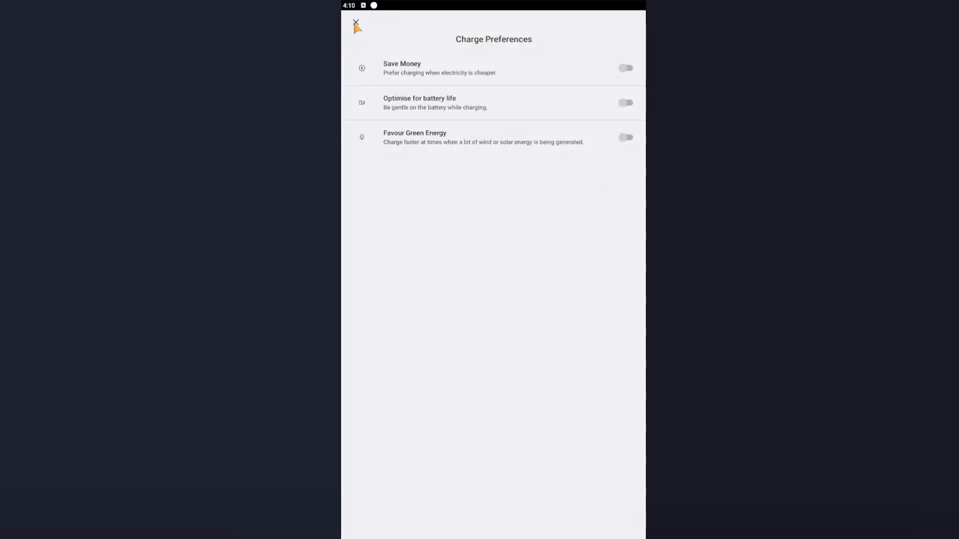
pyautogui.click(357, 23)
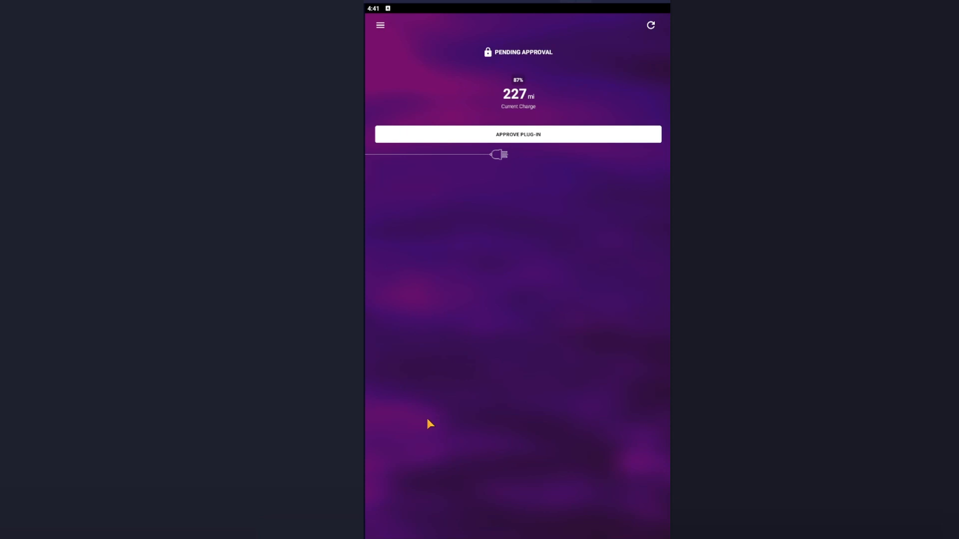
pyautogui.moveTo(521, 45)
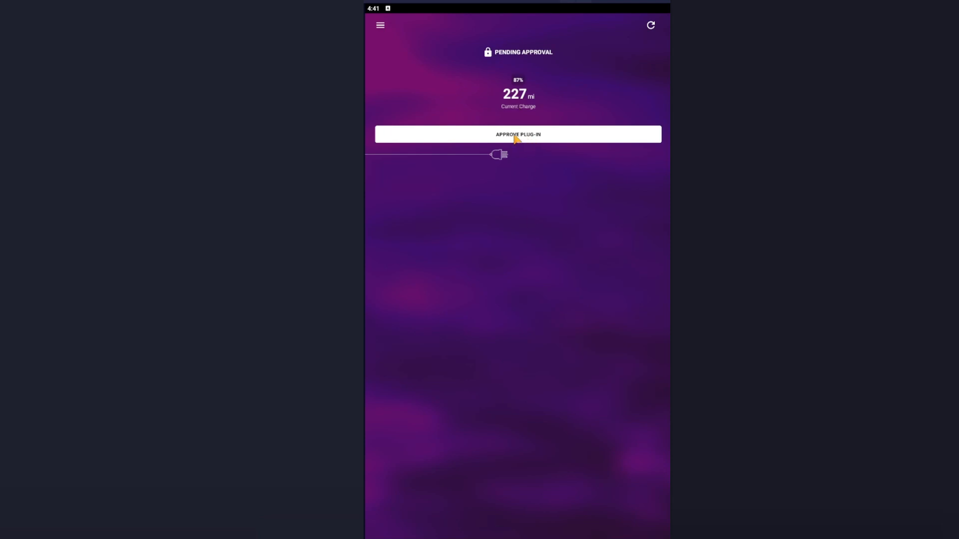
# Step: Approve the pending plug-in so the 16:42–06:00 charge slot is planned
pyautogui.click(518, 134)
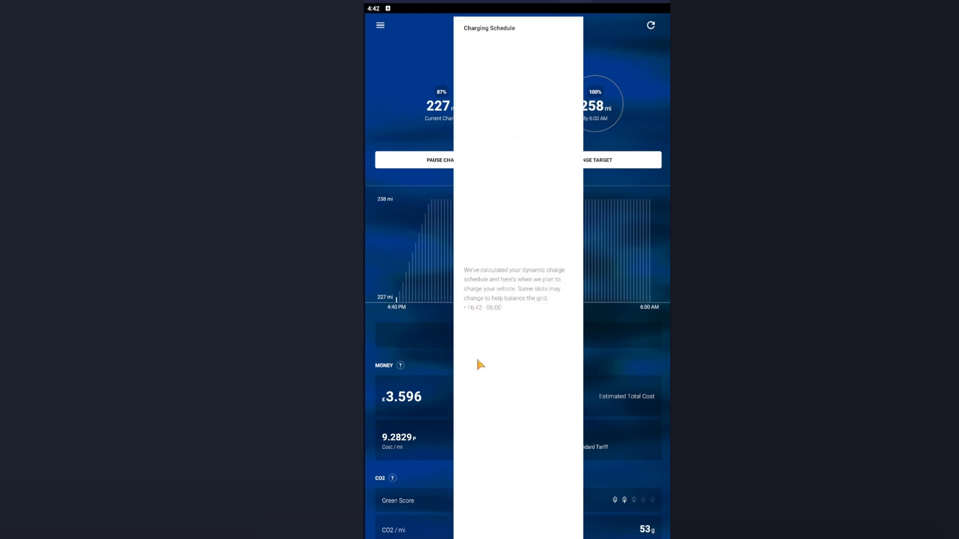
pyautogui.moveTo(477, 291)
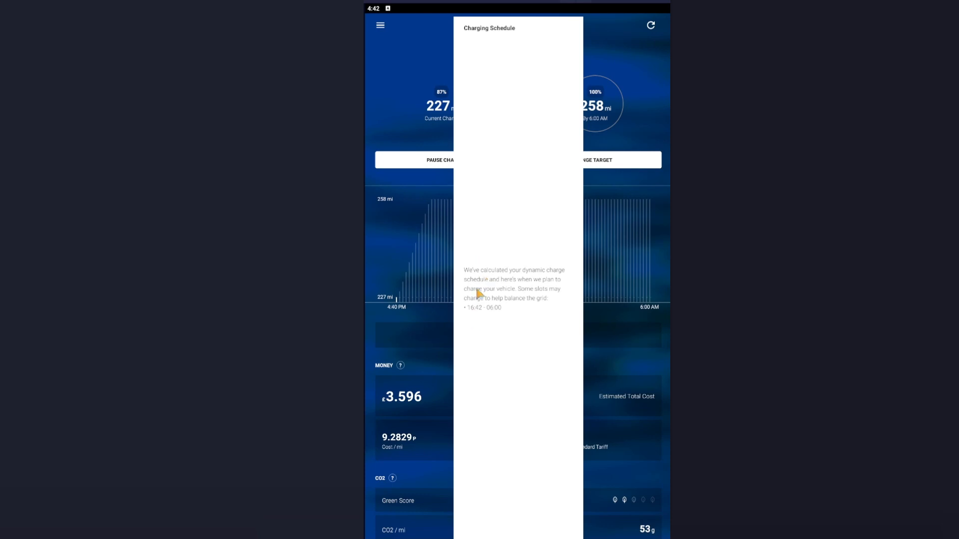
pyautogui.moveTo(515, 288)
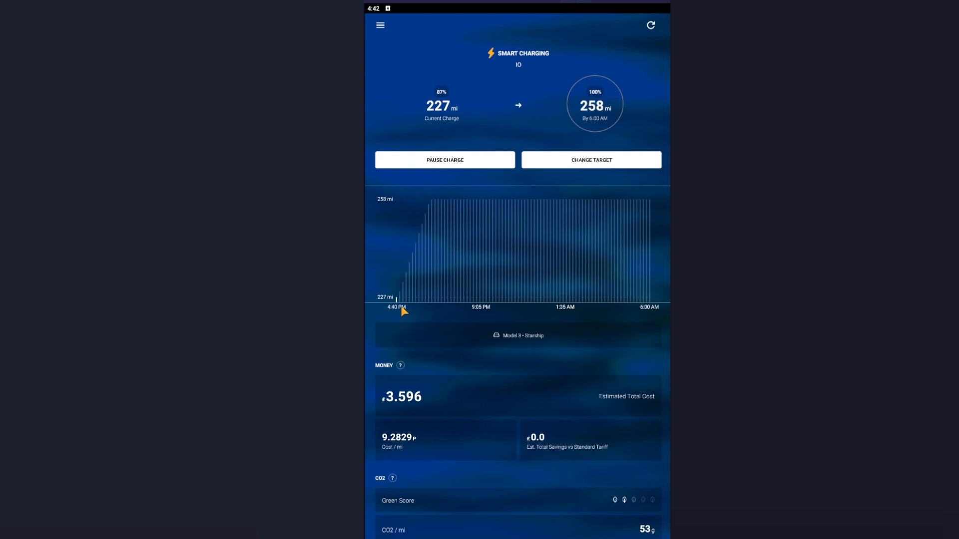
pyautogui.moveTo(402, 305)
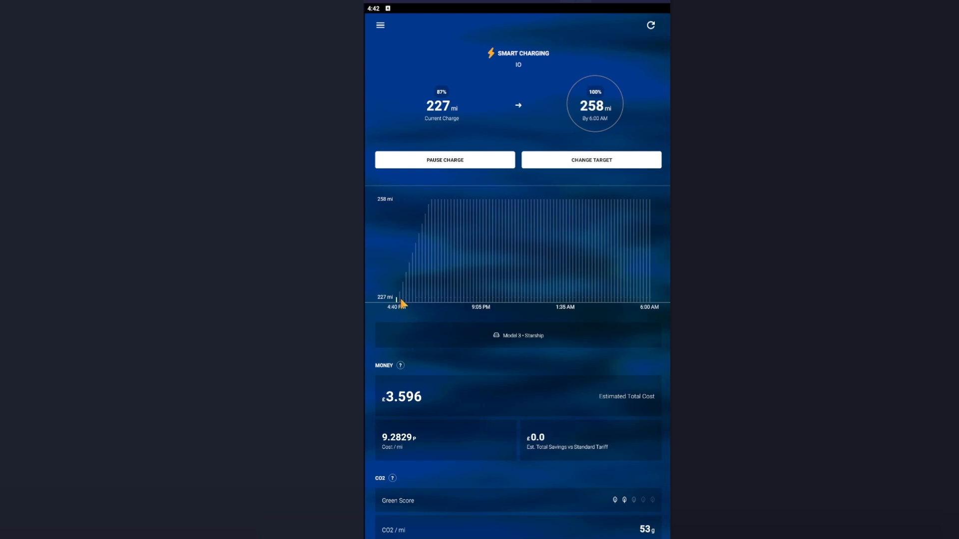
pyautogui.moveTo(423, 264)
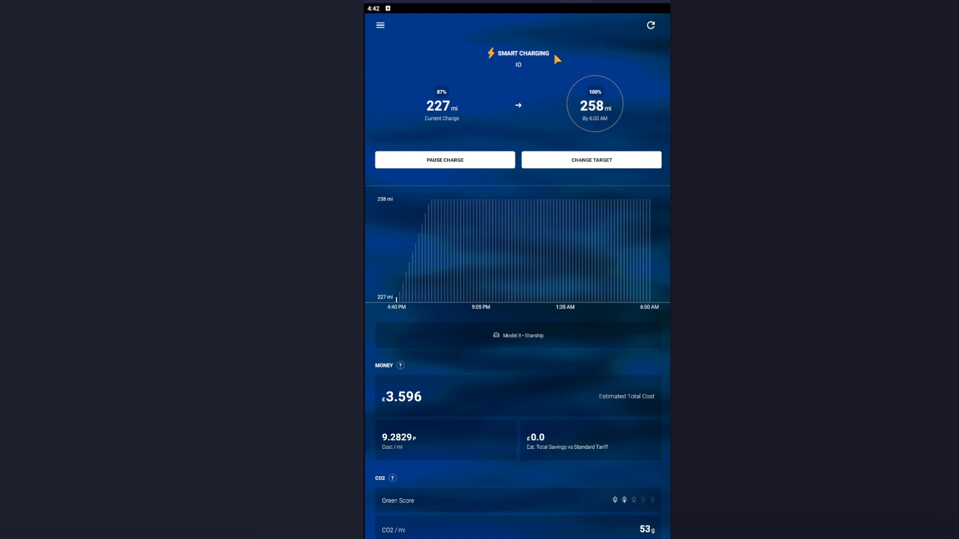
pyautogui.moveTo(403, 309)
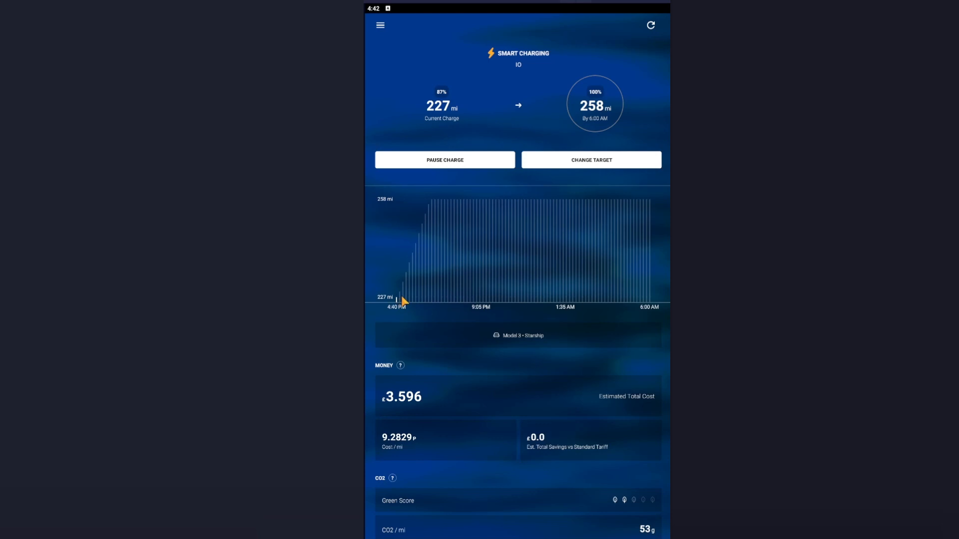
pyautogui.moveTo(440, 244)
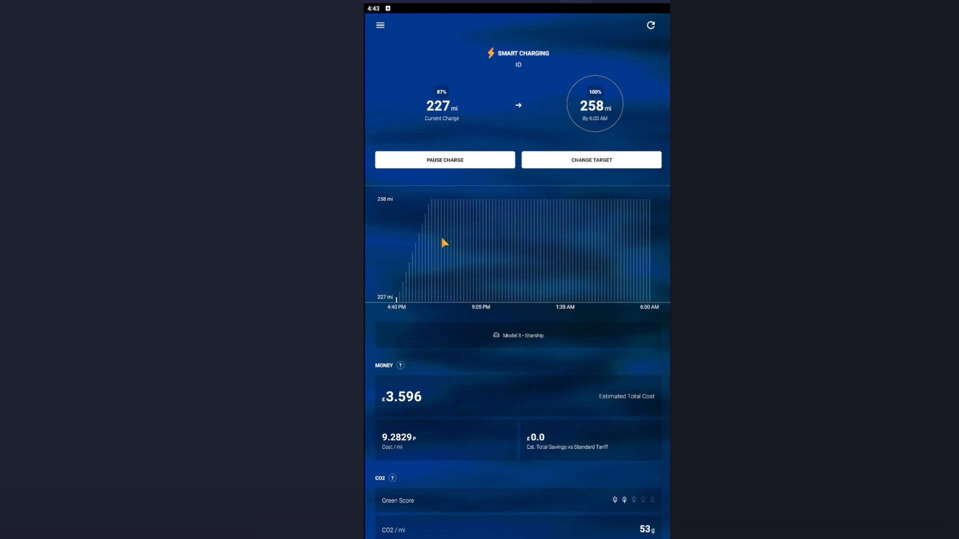
pyautogui.moveTo(445, 293)
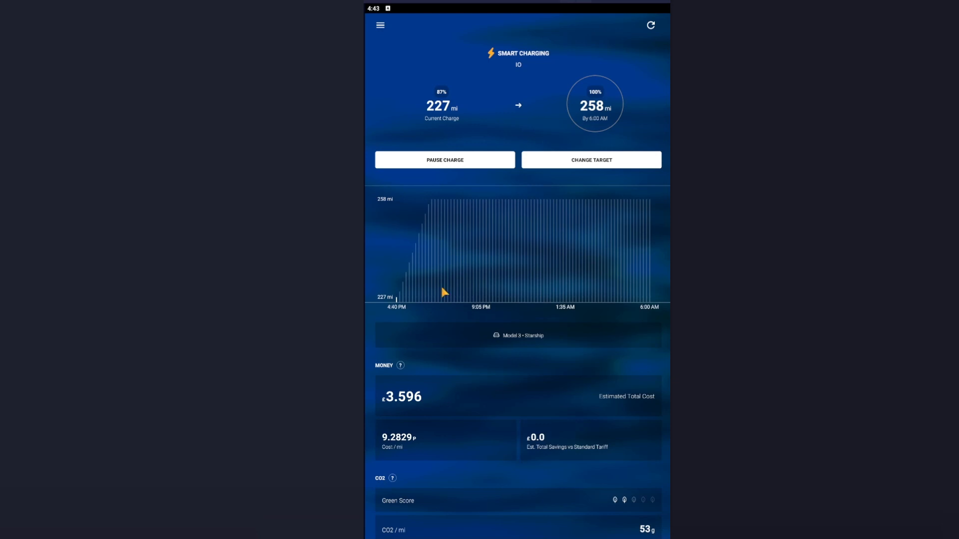
# Step: Scroll through the Money, CO2 and Battery cards: 53 g/mi, 12.2 kWh, 63% cycle use
pyautogui.scroll(-3)
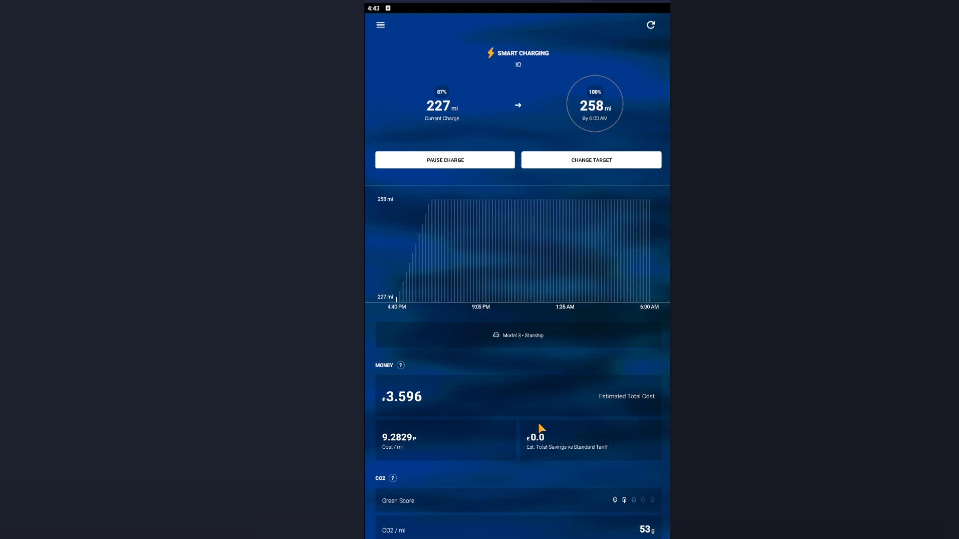
pyautogui.scroll(-3)
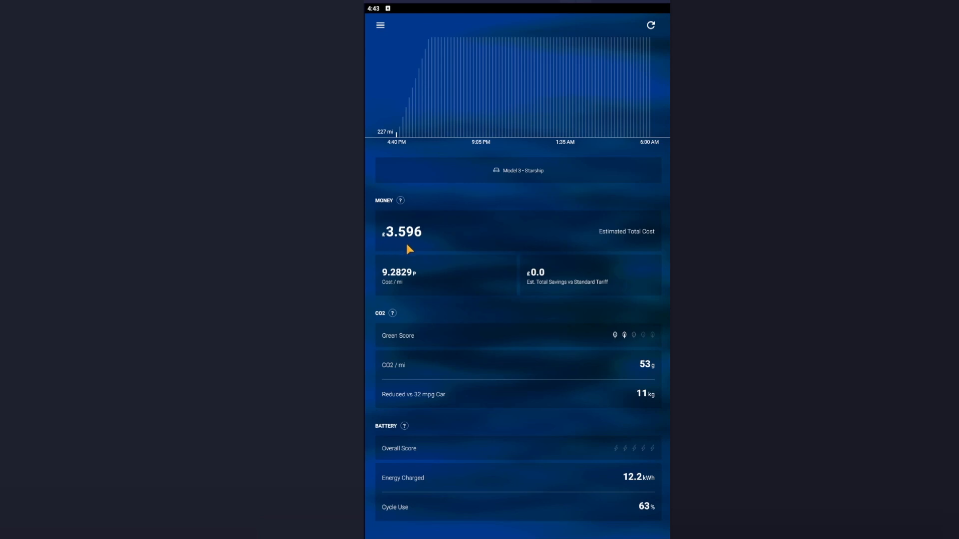
pyautogui.moveTo(437, 242)
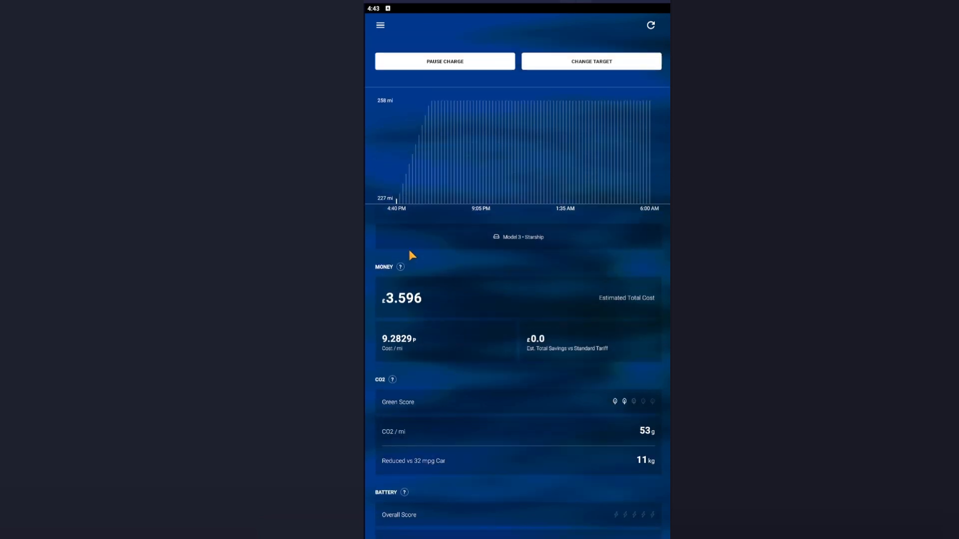
pyautogui.scroll(-3)
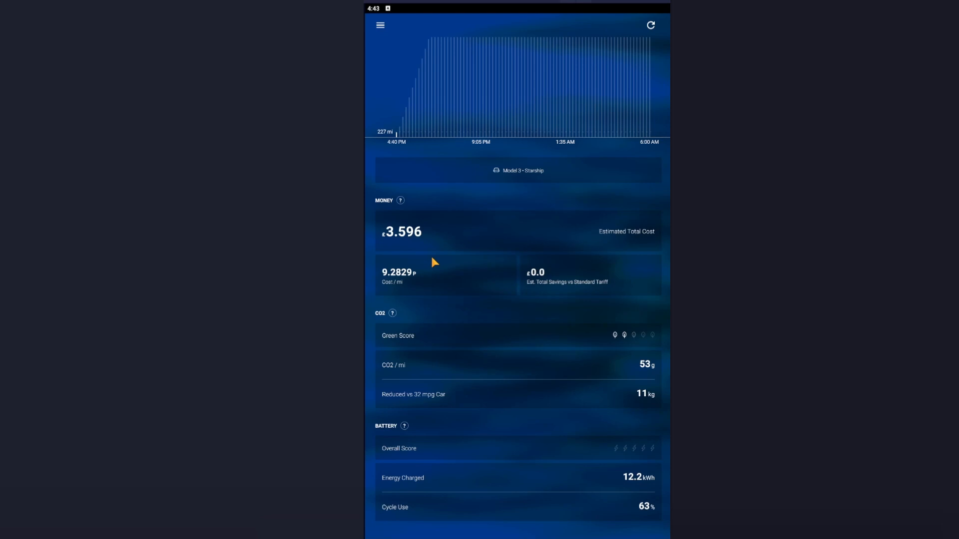
pyautogui.moveTo(450, 266)
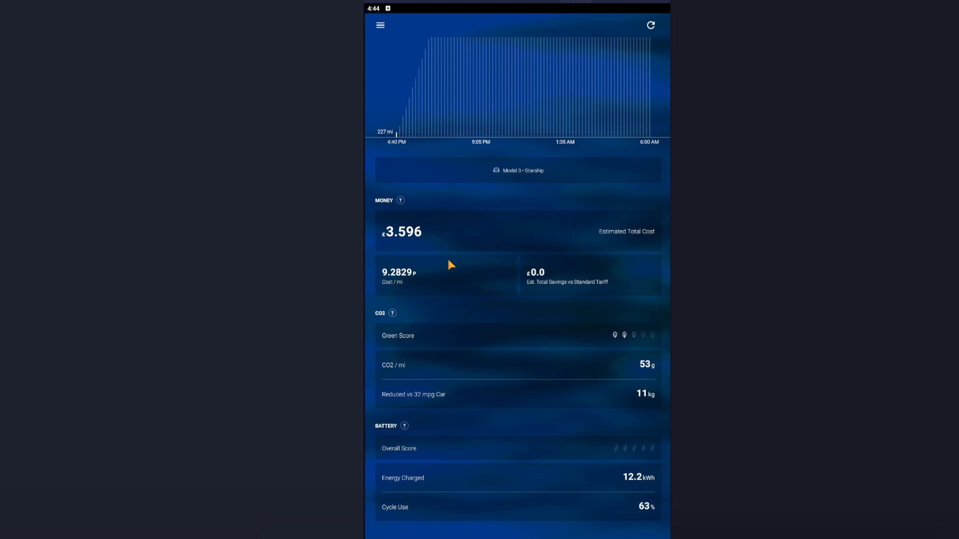
pyautogui.moveTo(410, 320)
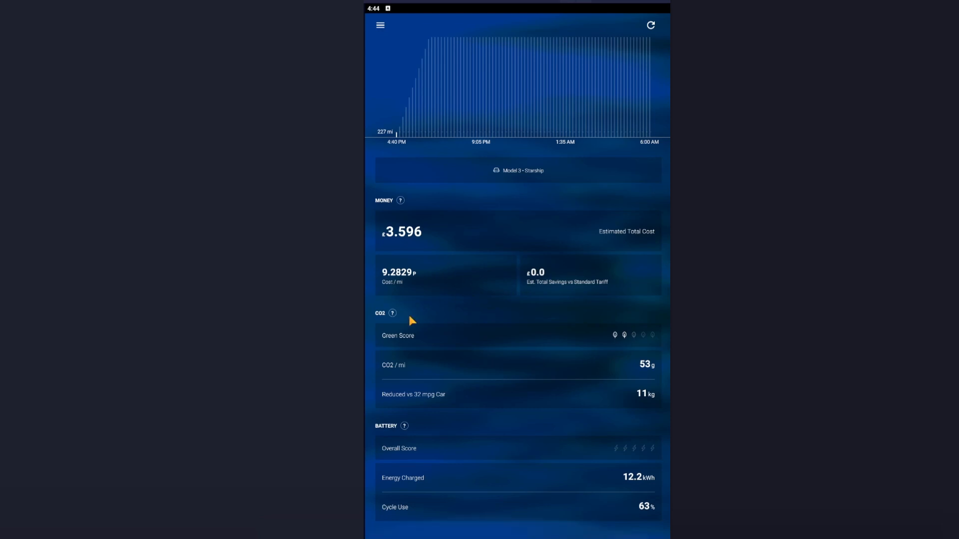
pyautogui.moveTo(634, 368)
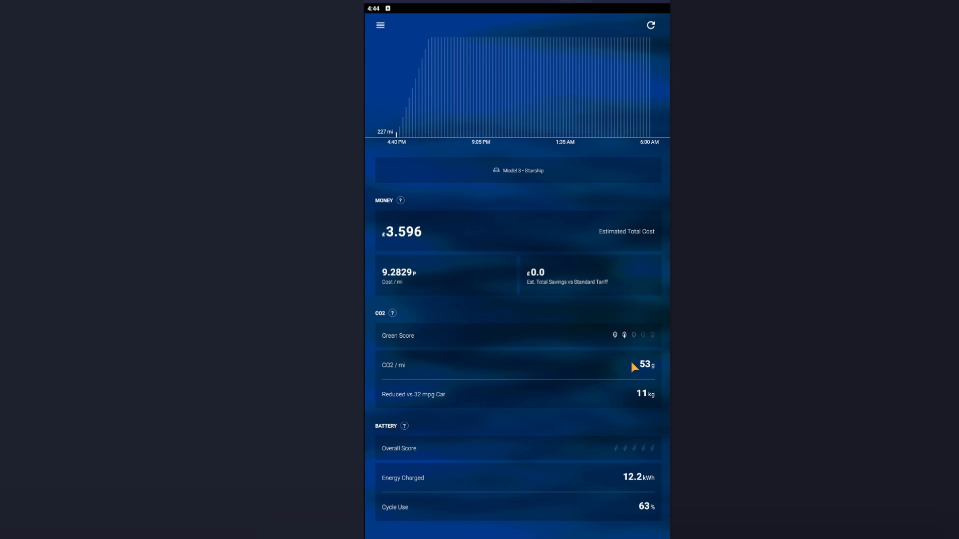
pyautogui.moveTo(556, 358)
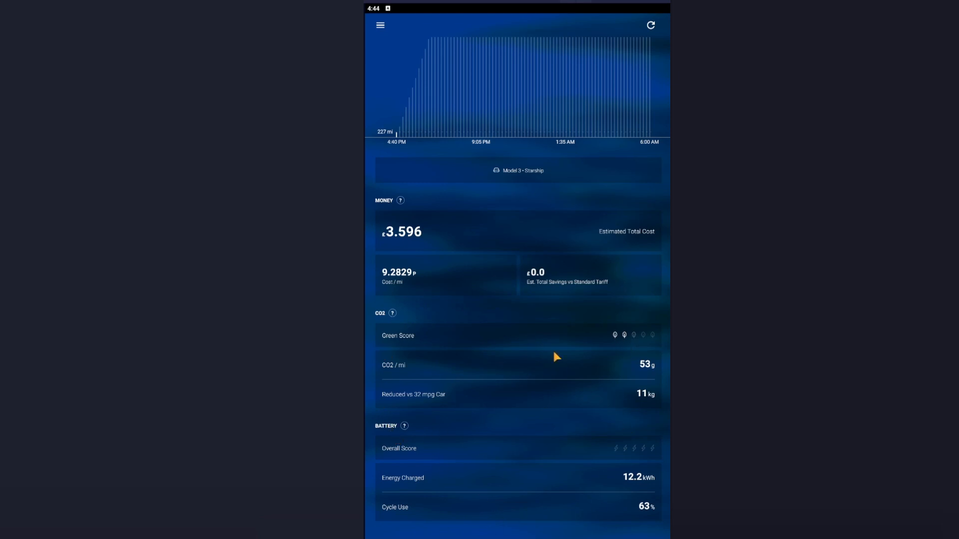
pyautogui.moveTo(593, 465)
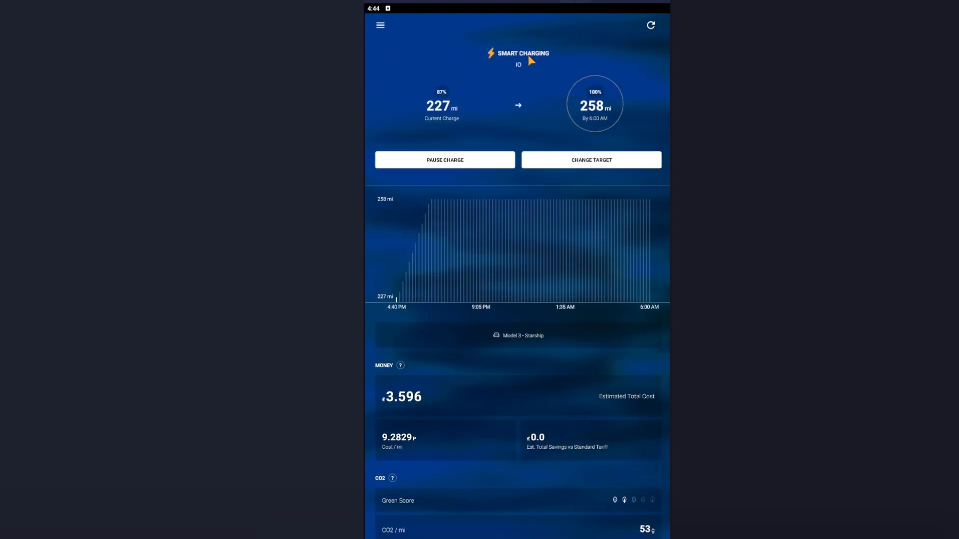
pyautogui.moveTo(617, 127)
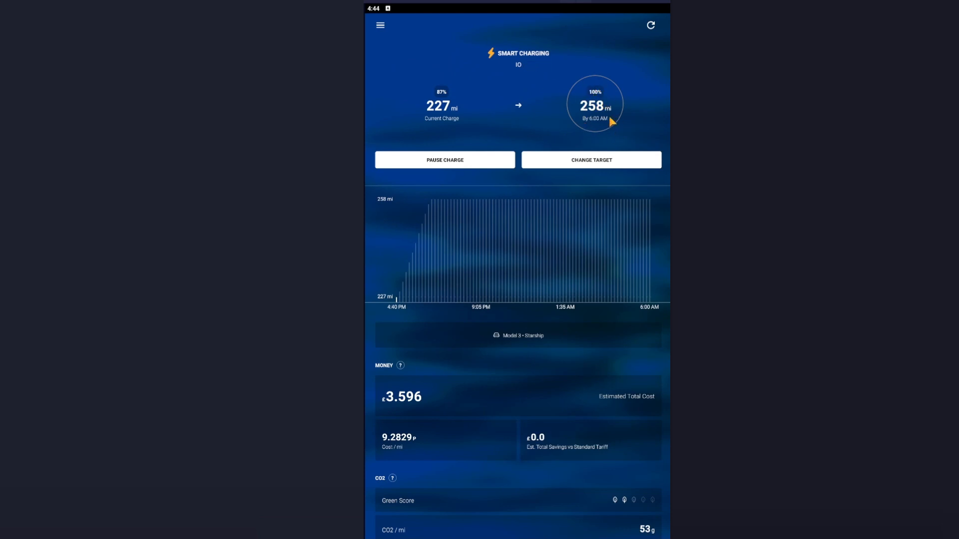
pyautogui.moveTo(585, 126)
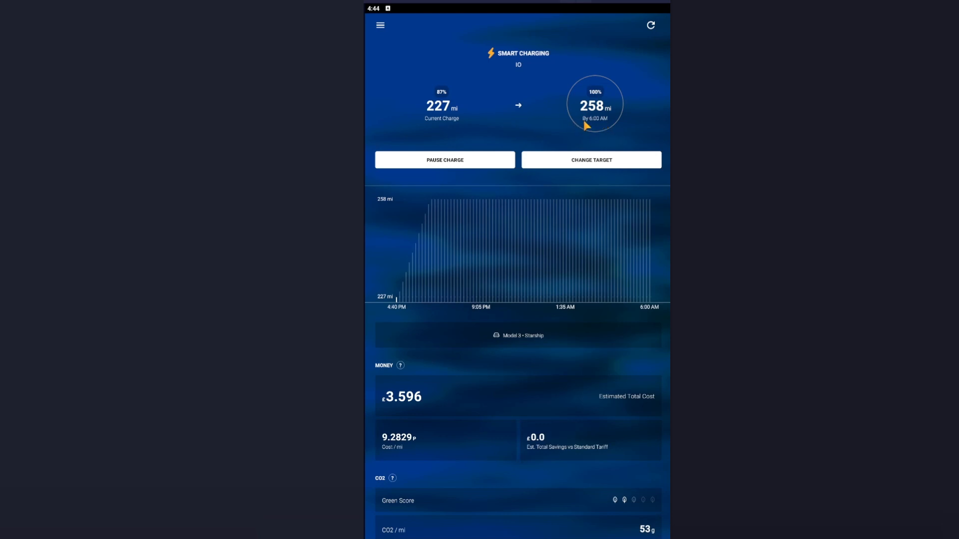
pyautogui.moveTo(516, 69)
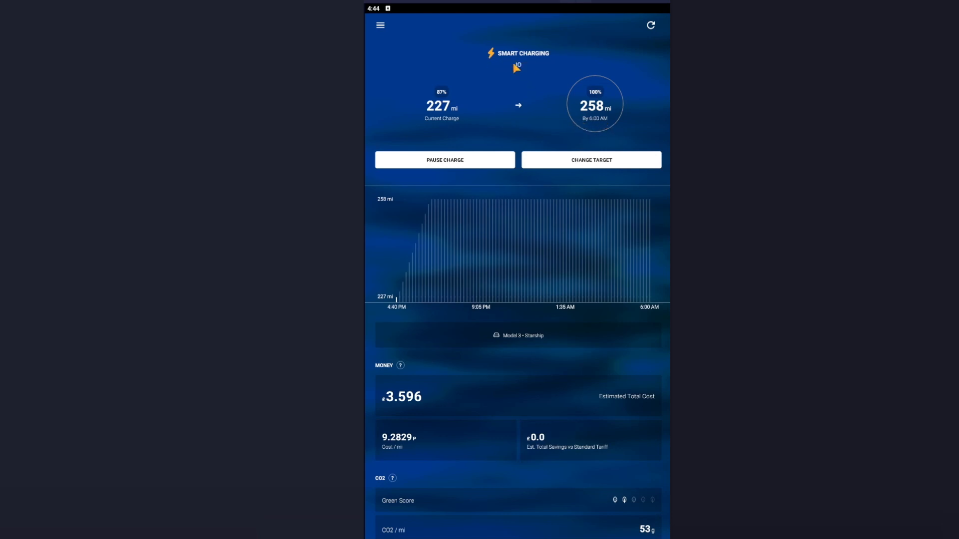
pyautogui.moveTo(513, 69)
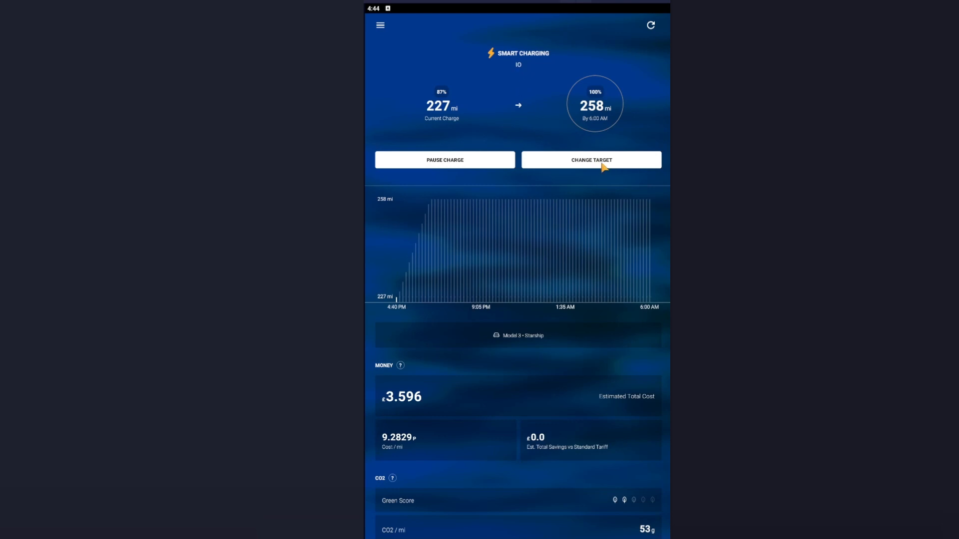
# Step: View Edit Current Session (258 mi target, 6:00 AM departure) and close it unchanged
pyautogui.click(591, 160)
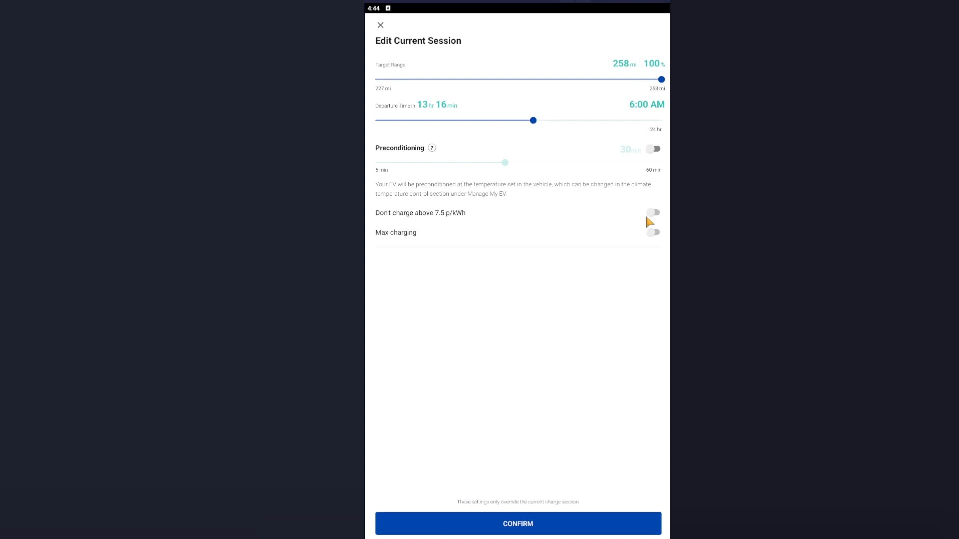
pyautogui.moveTo(520, 340)
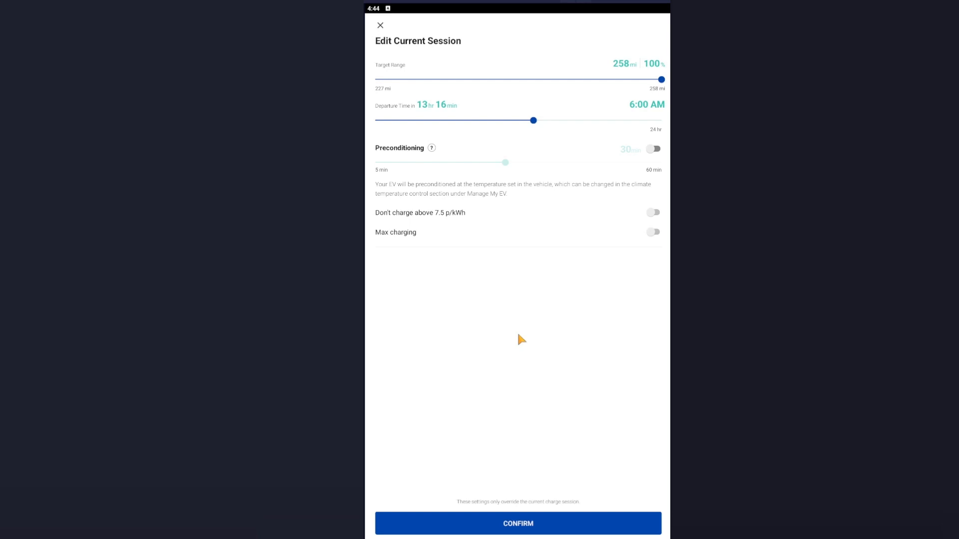
pyautogui.moveTo(391, 237)
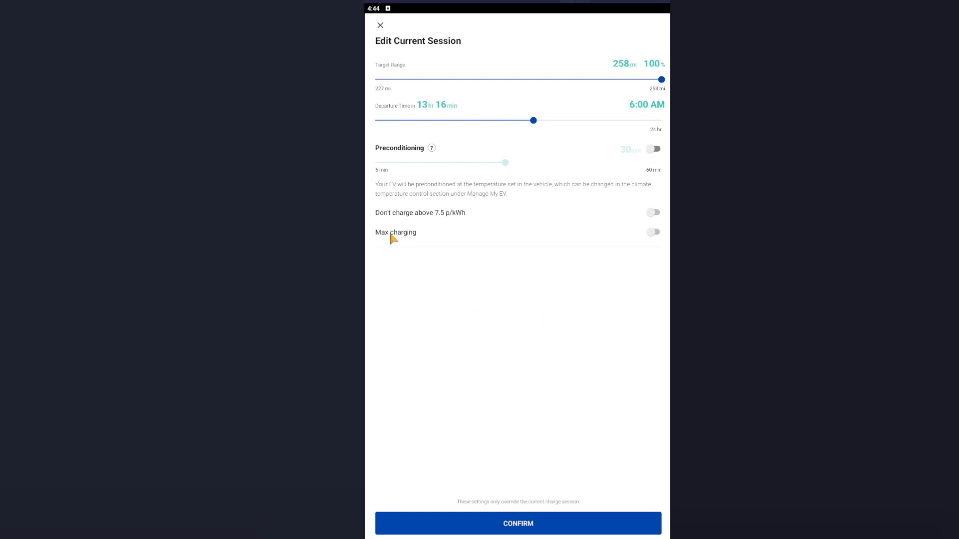
pyautogui.moveTo(401, 238)
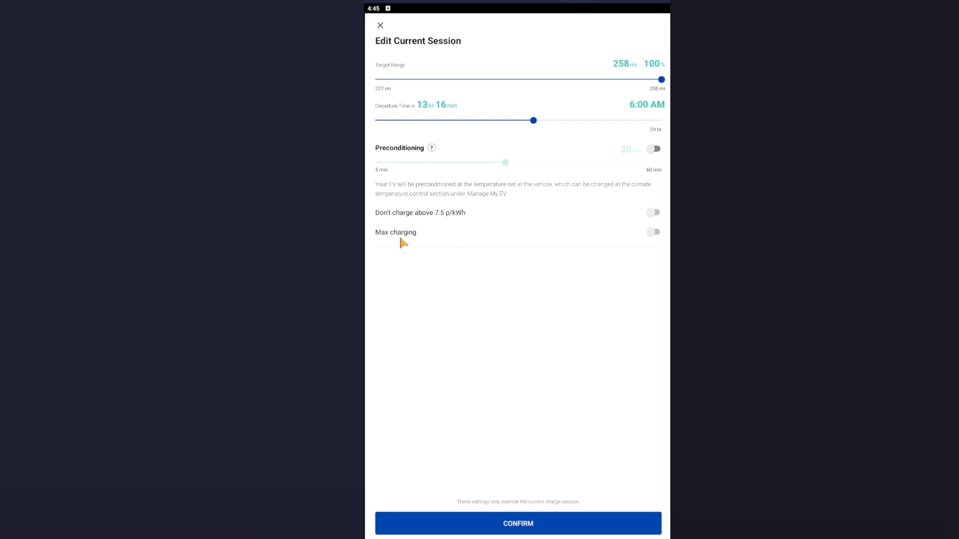
pyautogui.moveTo(407, 244)
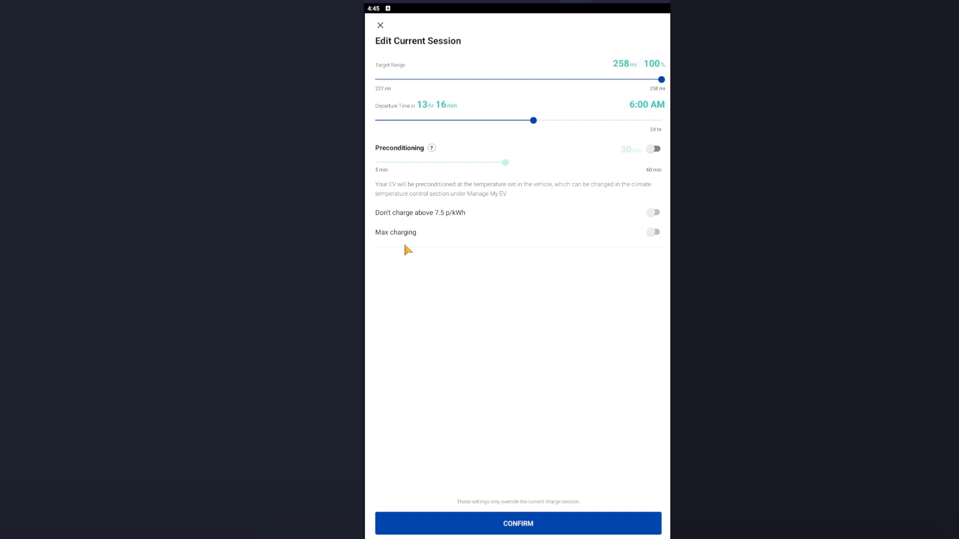
pyautogui.moveTo(383, 32)
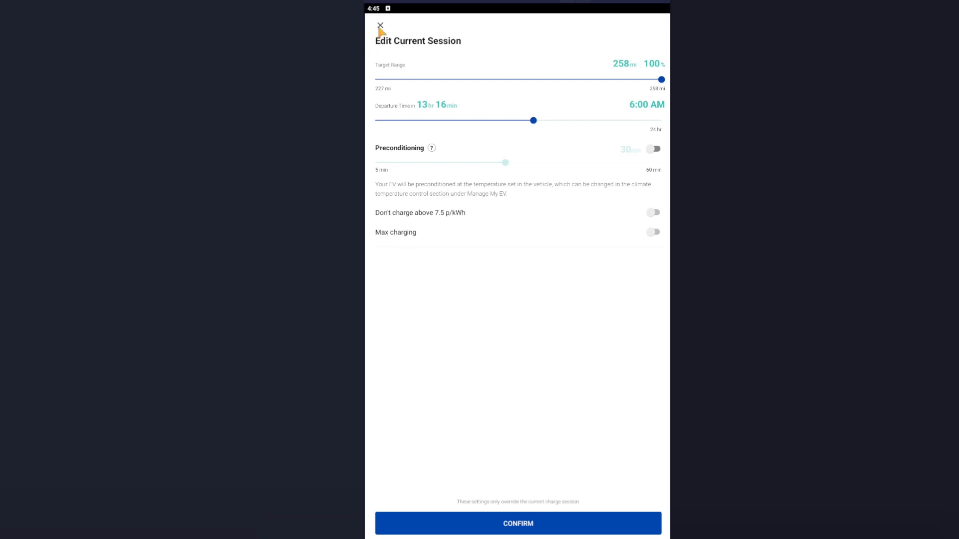
pyautogui.click(380, 25)
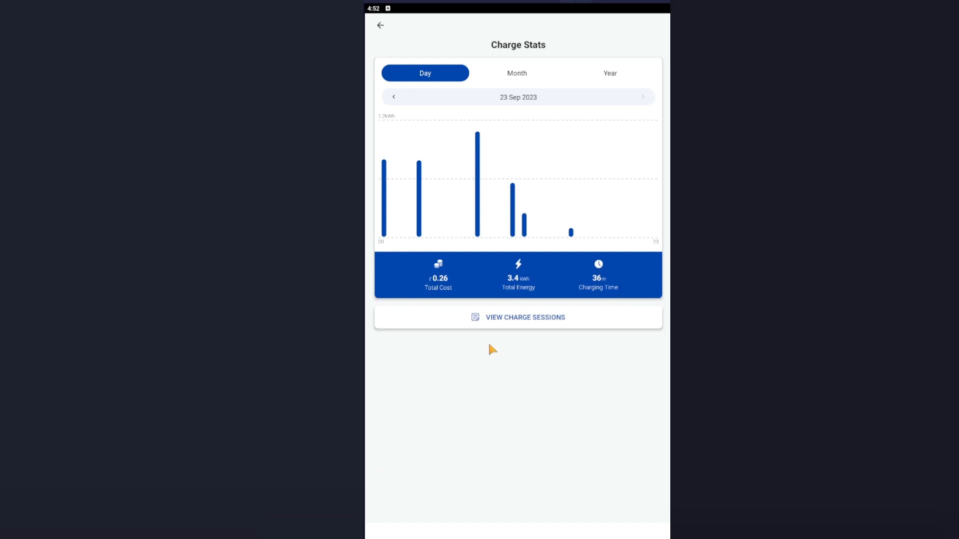
pyautogui.moveTo(480, 191)
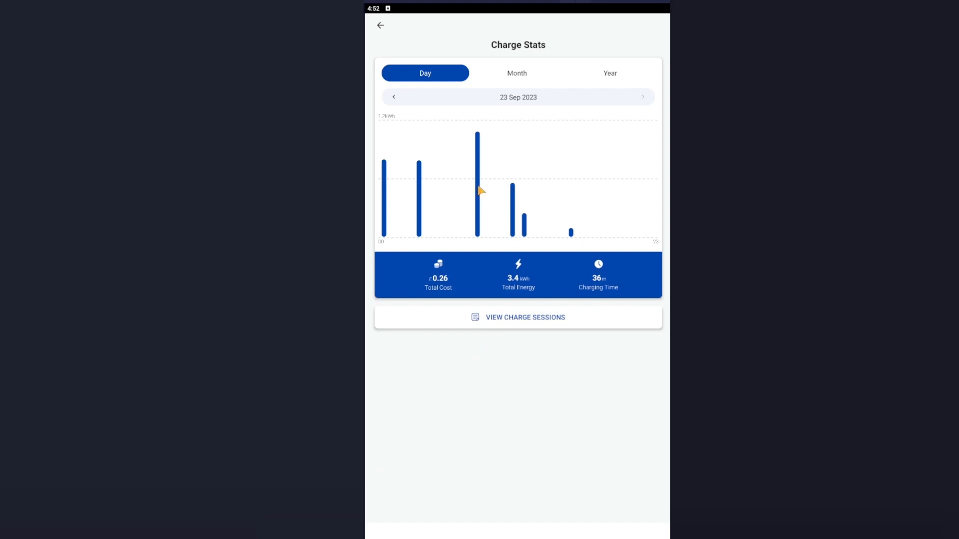
# Step: View the 23 Sep hourly stats for 4–5 PM, then 8–9 AM (£0.08, 1.0 kWh, 10 min)
pyautogui.click(477, 184)
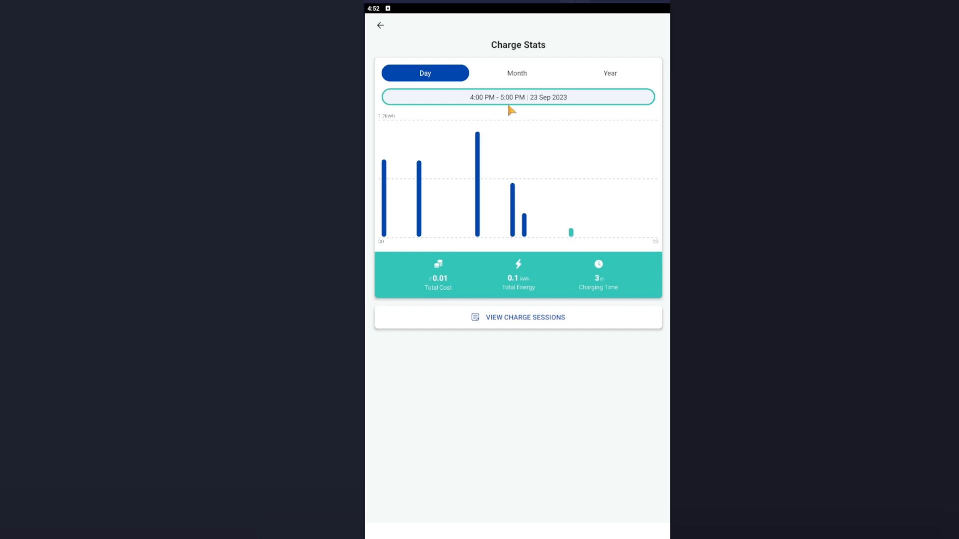
pyautogui.moveTo(484, 266)
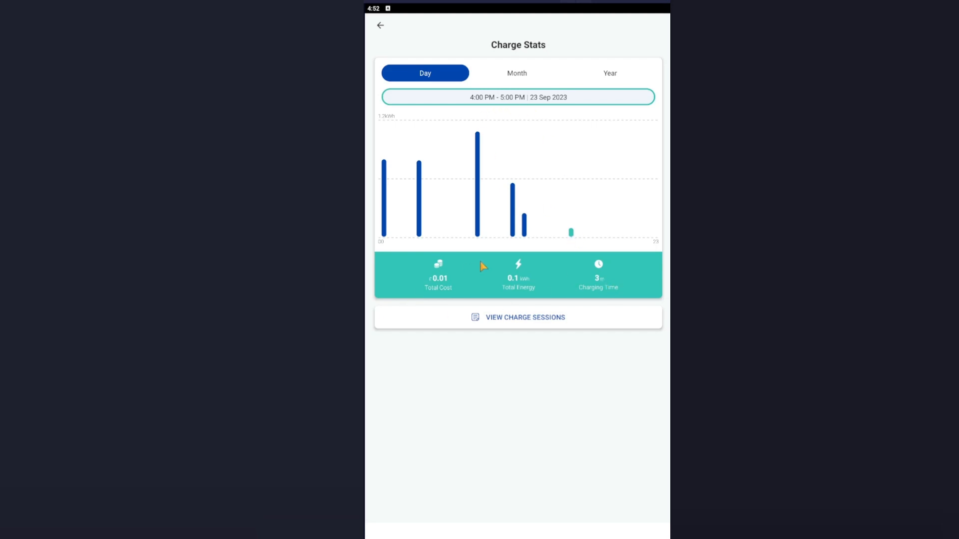
pyautogui.moveTo(462, 292)
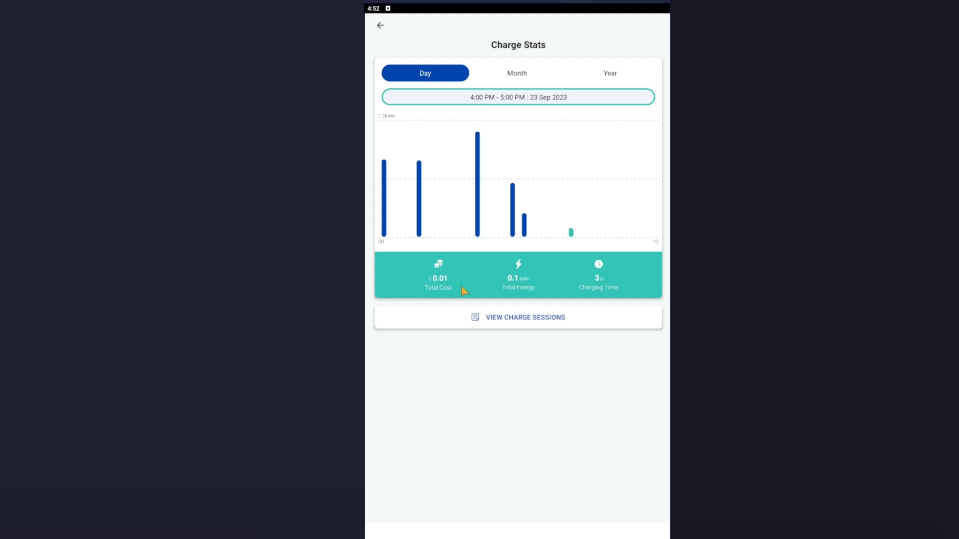
pyautogui.moveTo(470, 220)
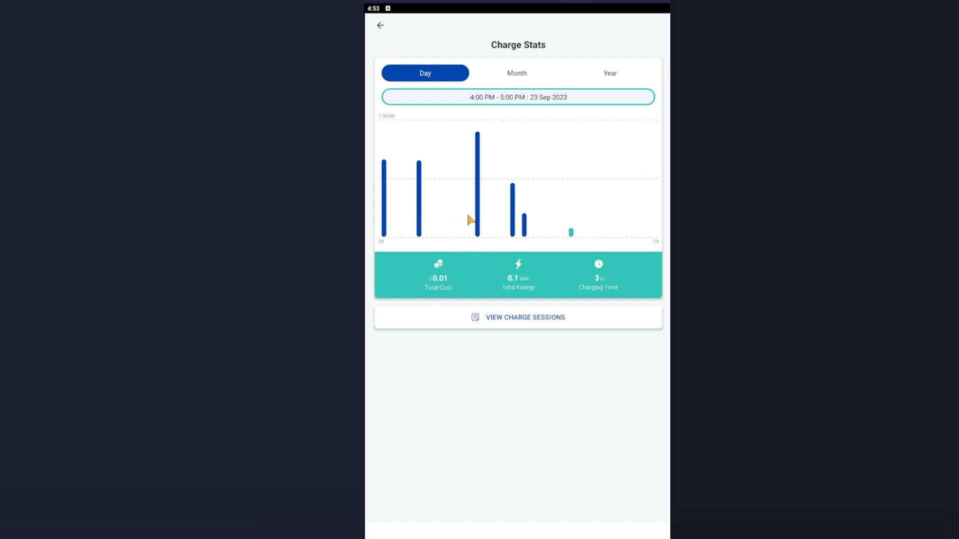
pyautogui.click(478, 184)
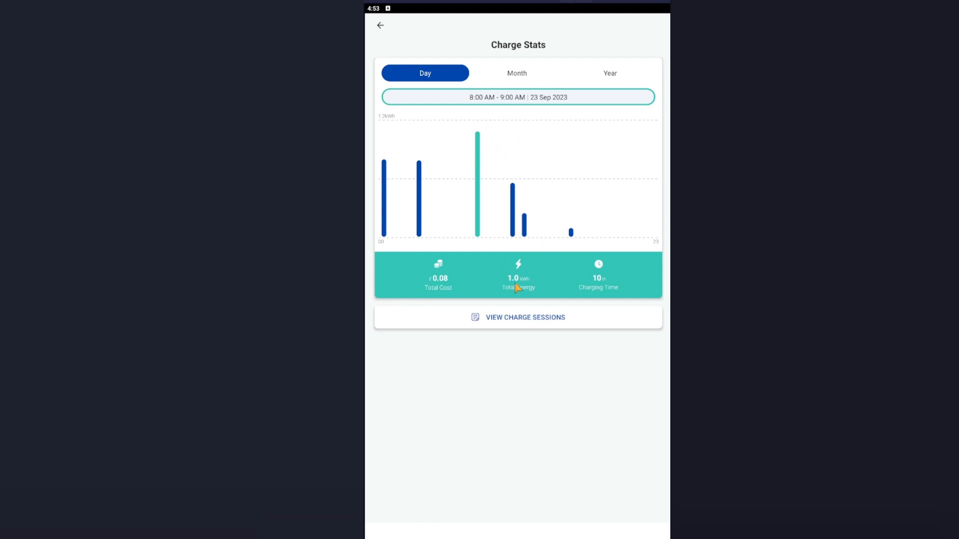
pyautogui.moveTo(440, 289)
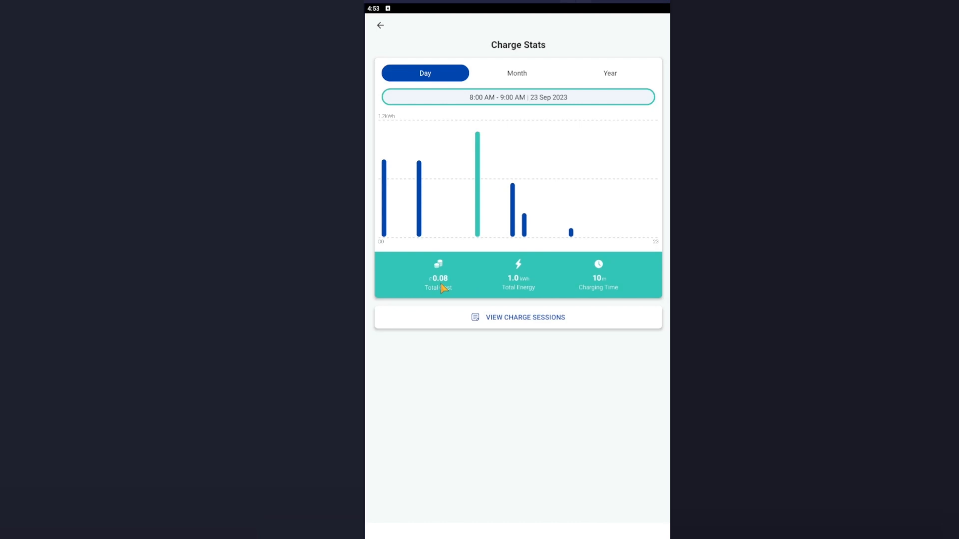
pyautogui.moveTo(443, 290)
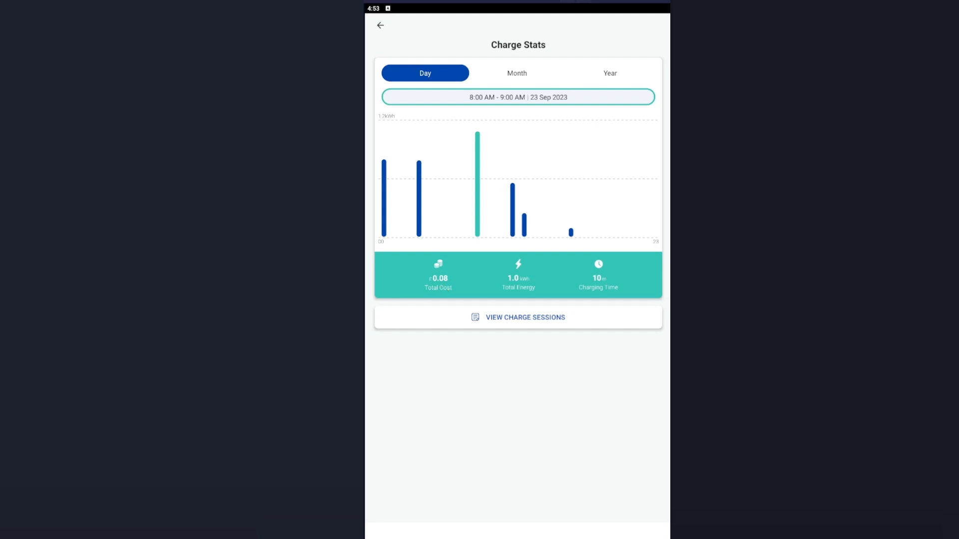
pyautogui.moveTo(576, 382)
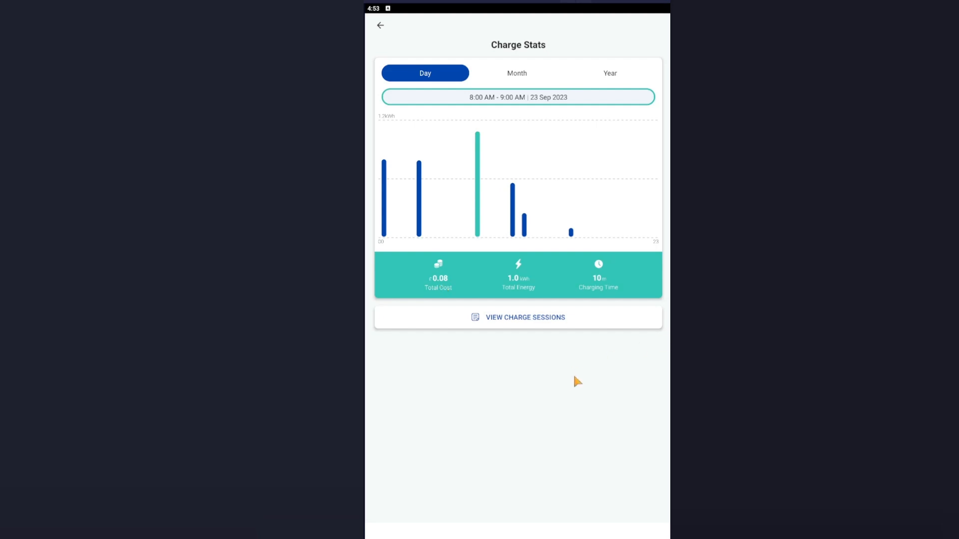
pyautogui.moveTo(556, 436)
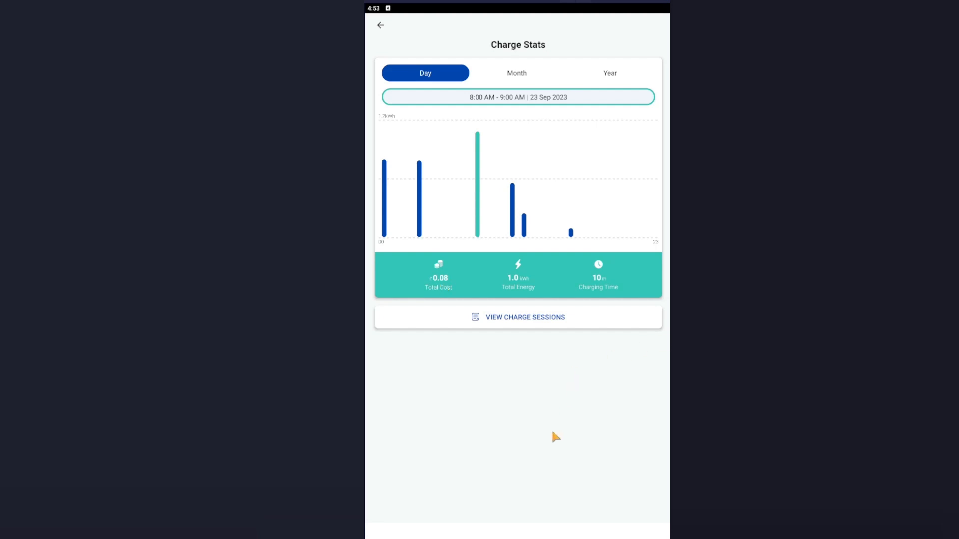
pyautogui.moveTo(552, 440)
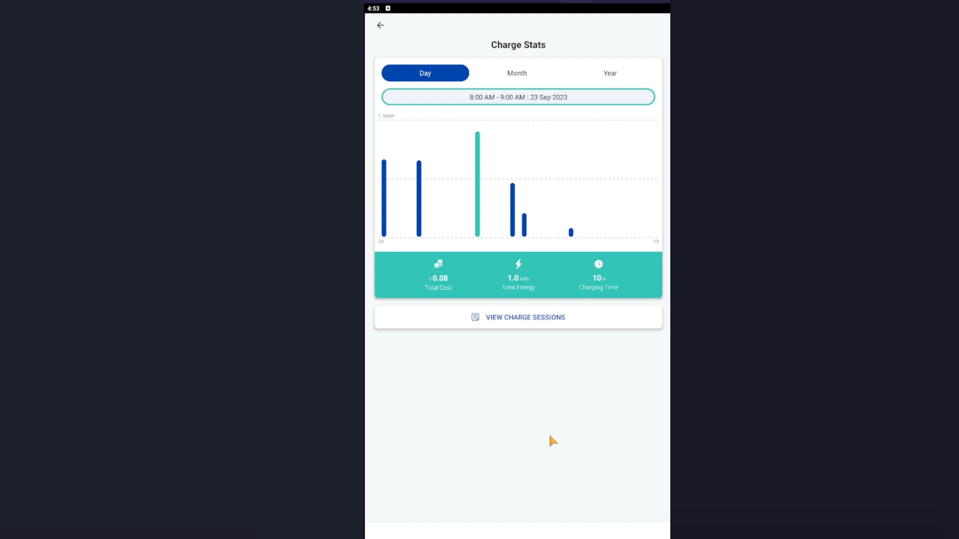